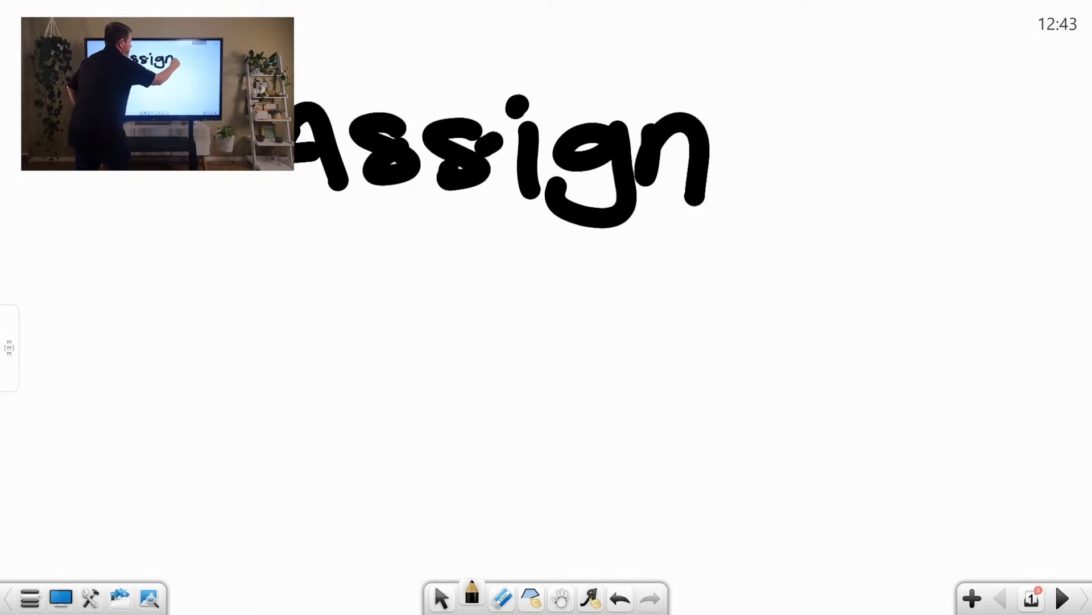
Finish handwriting the word Assignmen across the board with the pen.
left_click_drag(718, 154, 905, 174)
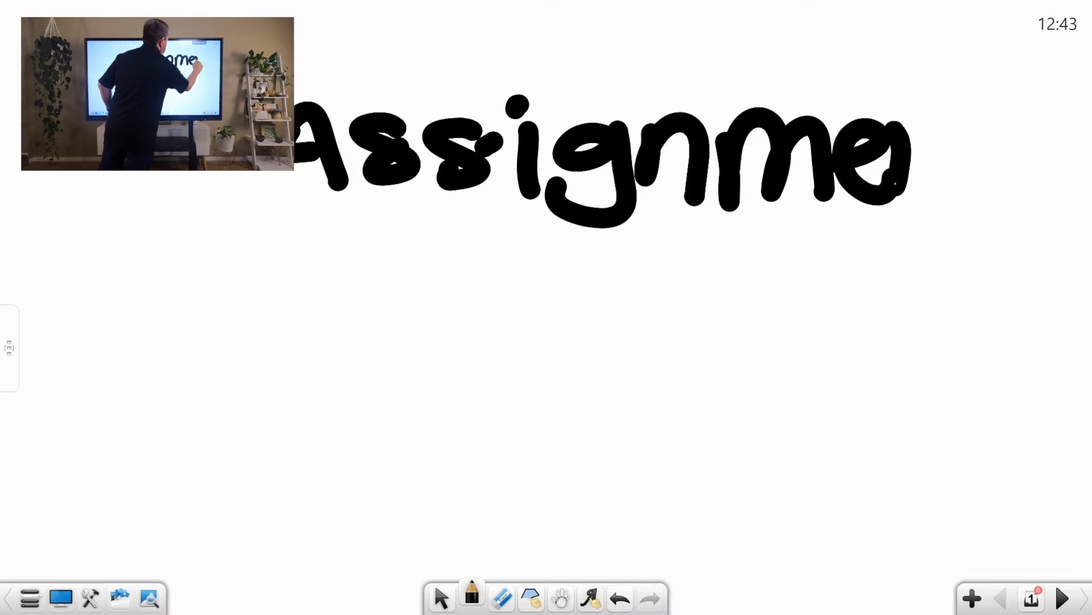
left_click_drag(899, 139, 962, 194)
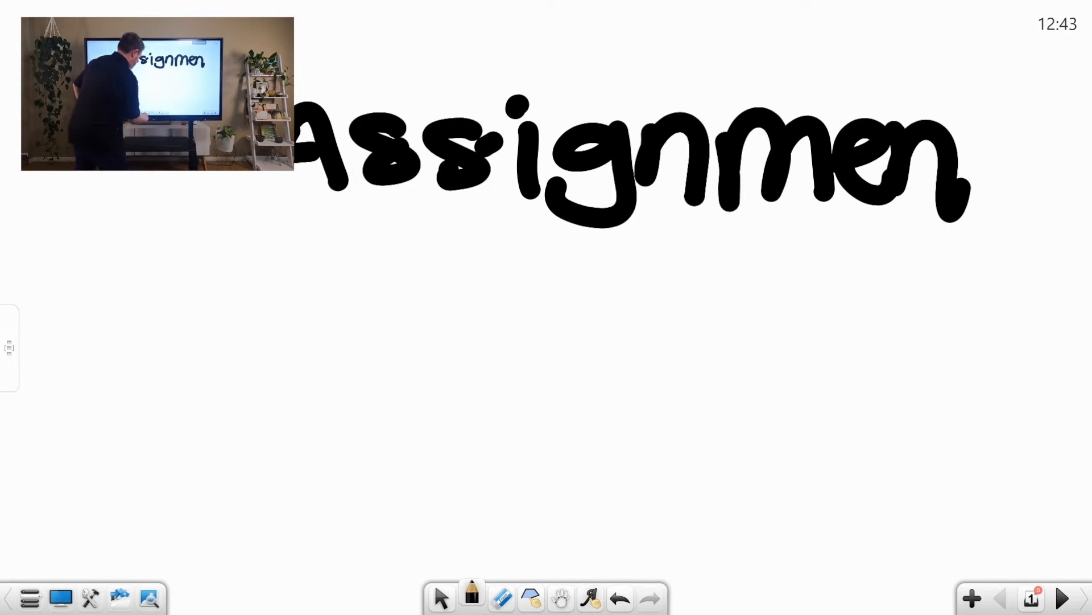
Reduce the Hard-tipped pen stroke thickness in the pen settings.
left_click(472, 597)
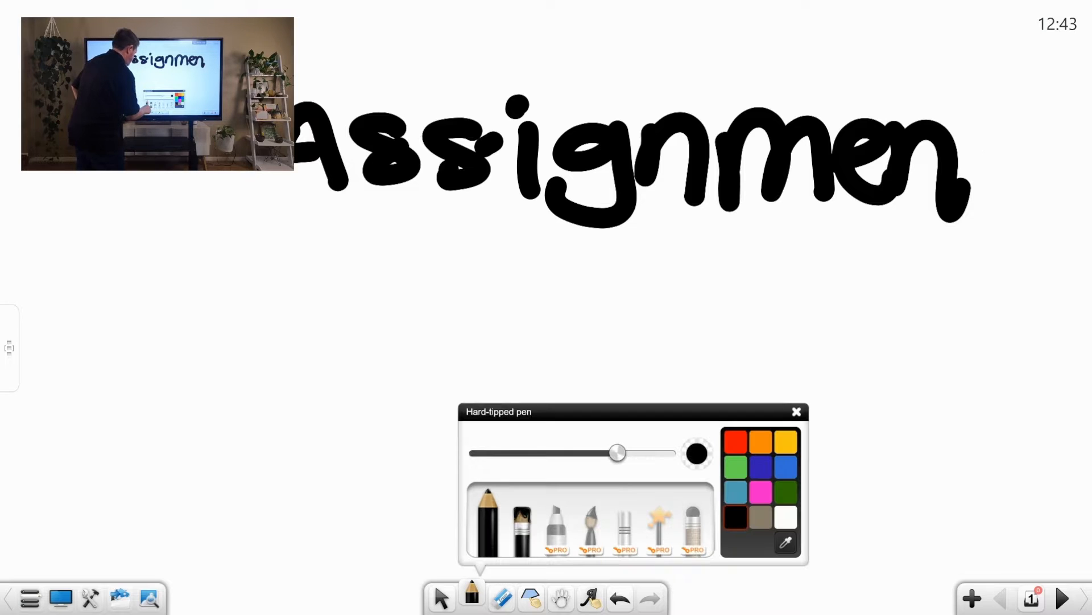
left_click_drag(617, 453, 561, 452)
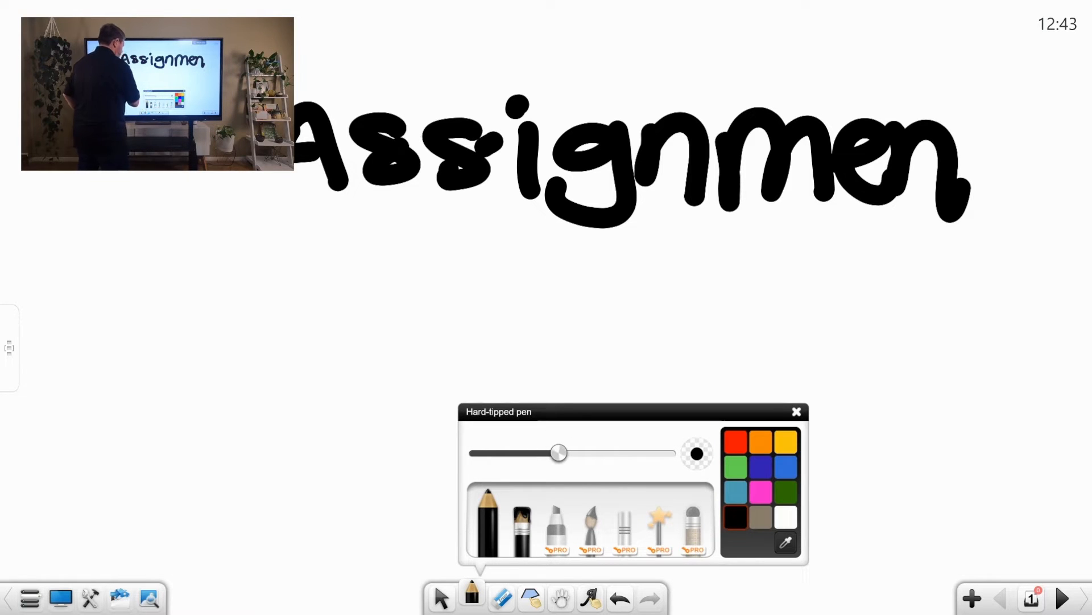
left_click(502, 597)
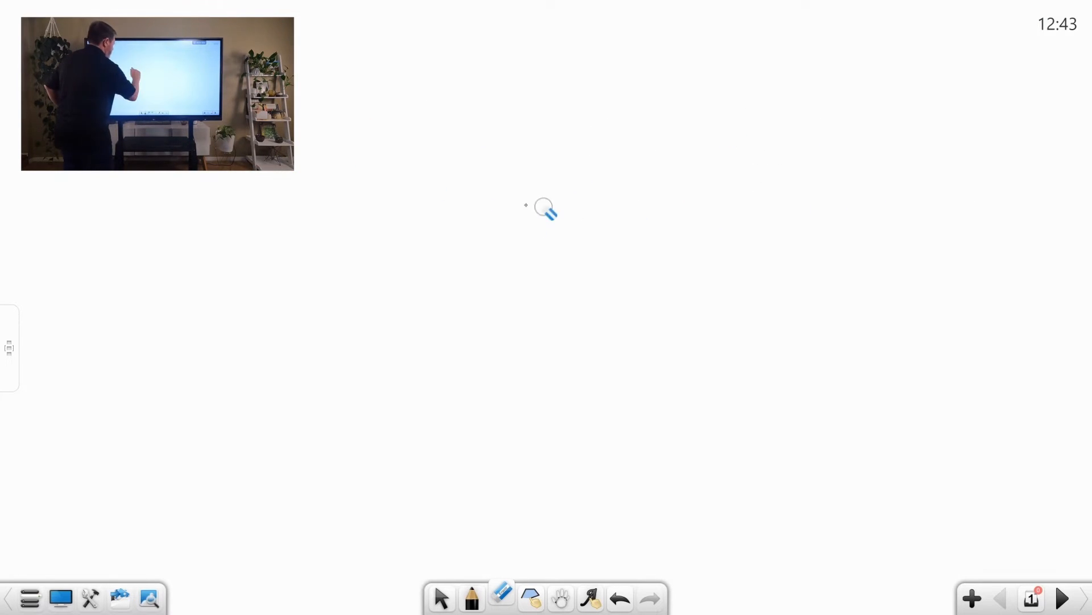
Handwrite Helloclass! on the cleared board in the thinner pen stroke.
left_click(471, 598)
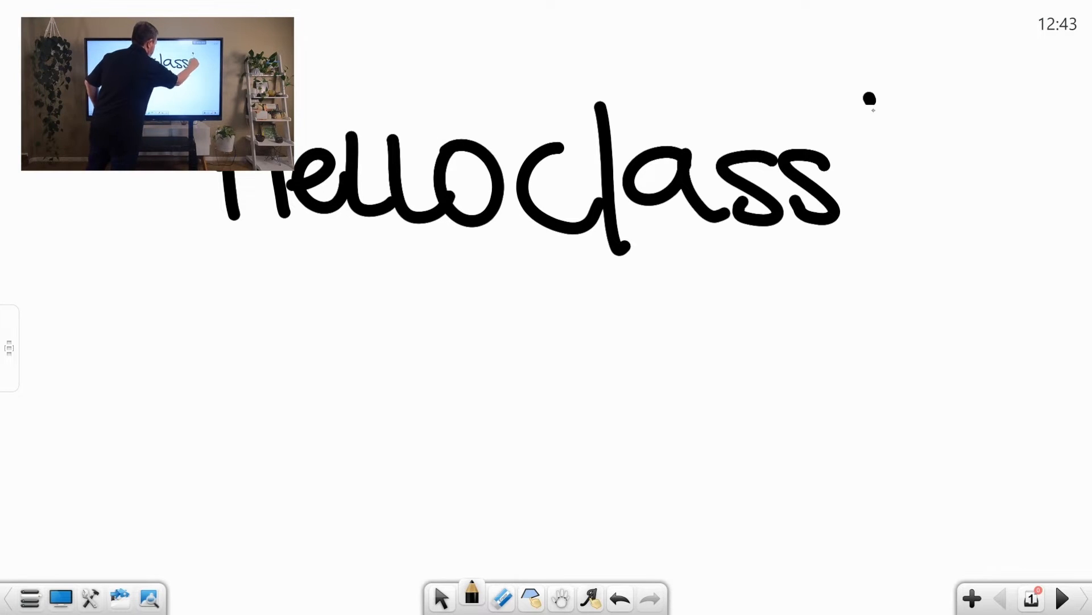
left_click_drag(871, 98, 881, 223)
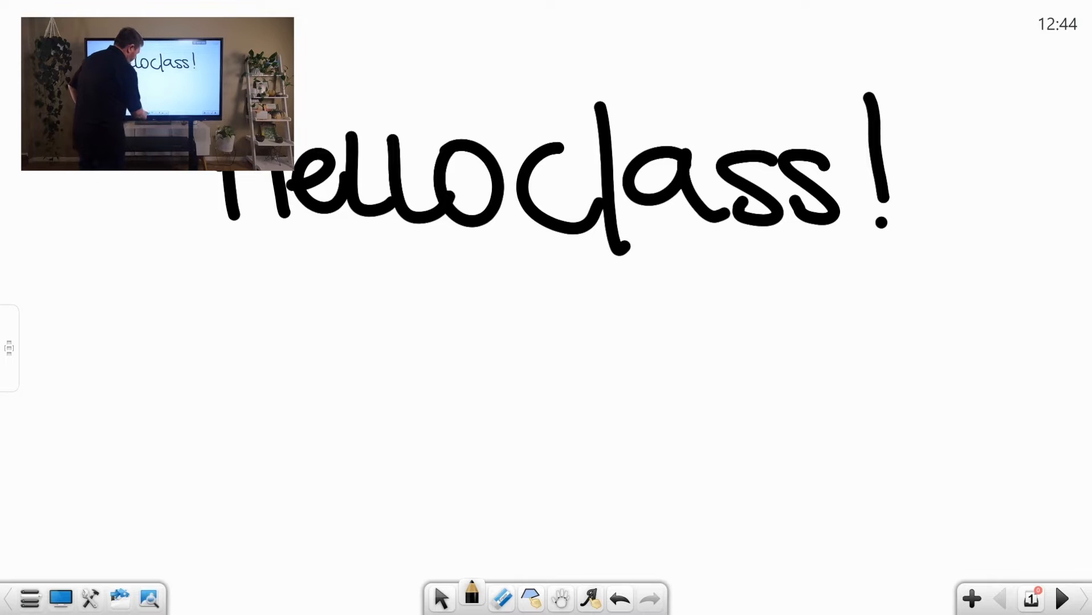
left_click(502, 598)
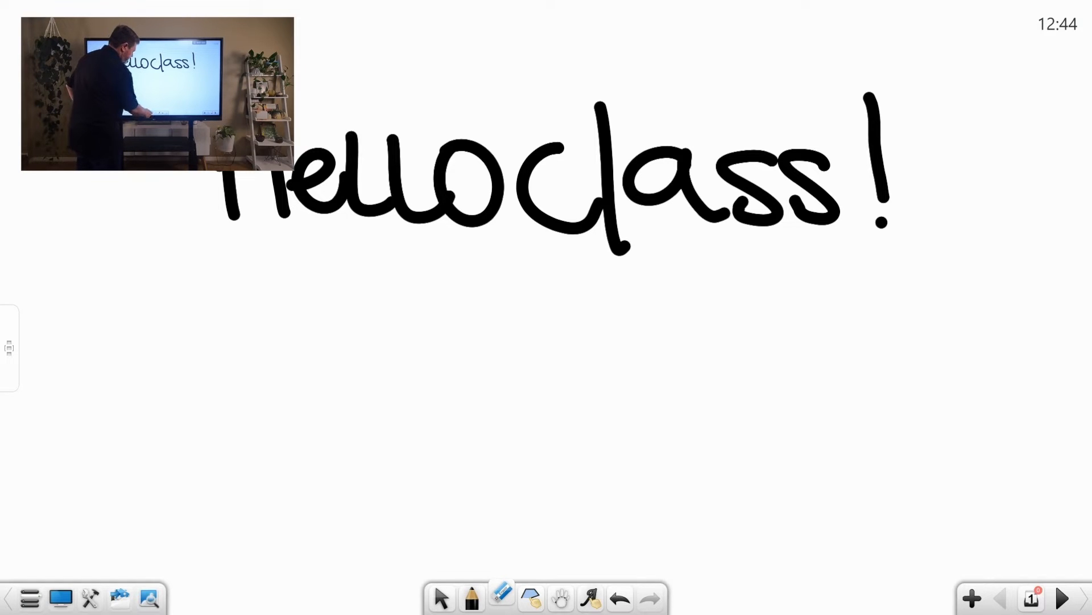
left_click(530, 597)
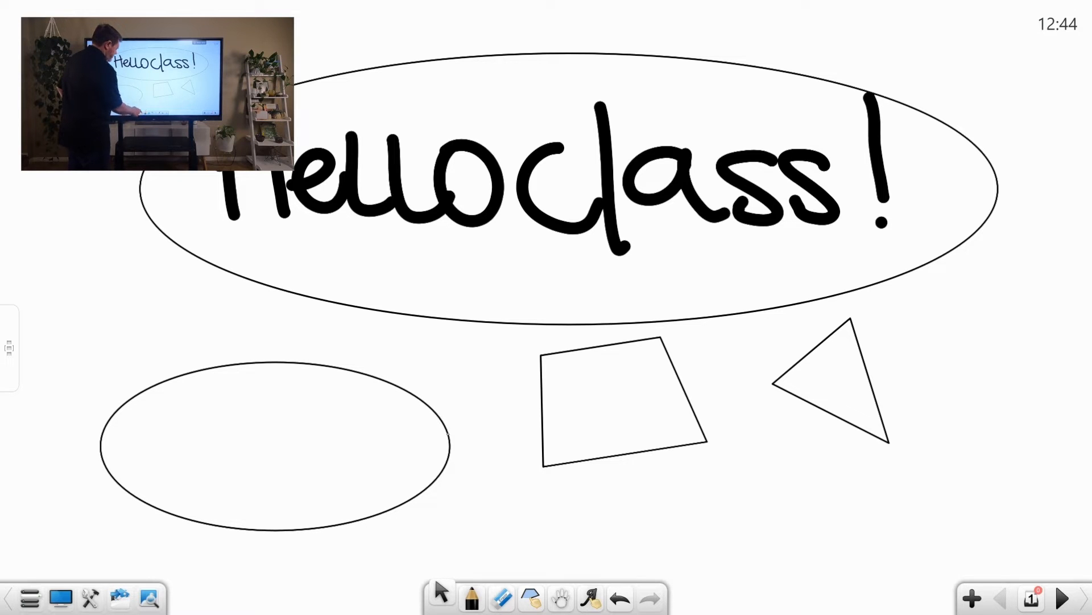
Delete the lower left ellipse, the quadrilateral and the triangle, keeping the ringed Helloclass!
left_click(272, 446)
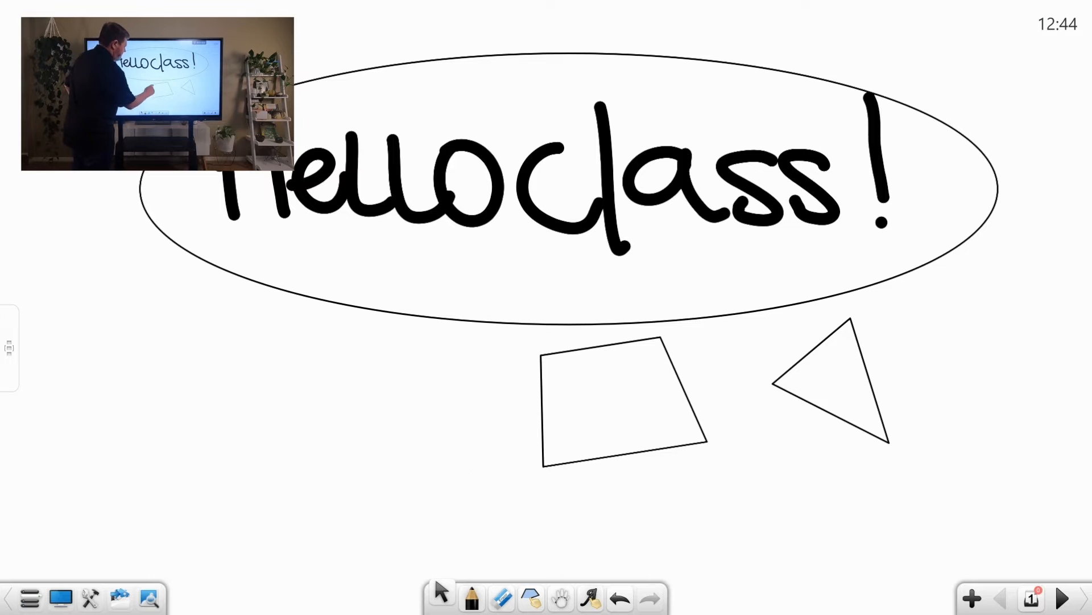
left_click(830, 383)
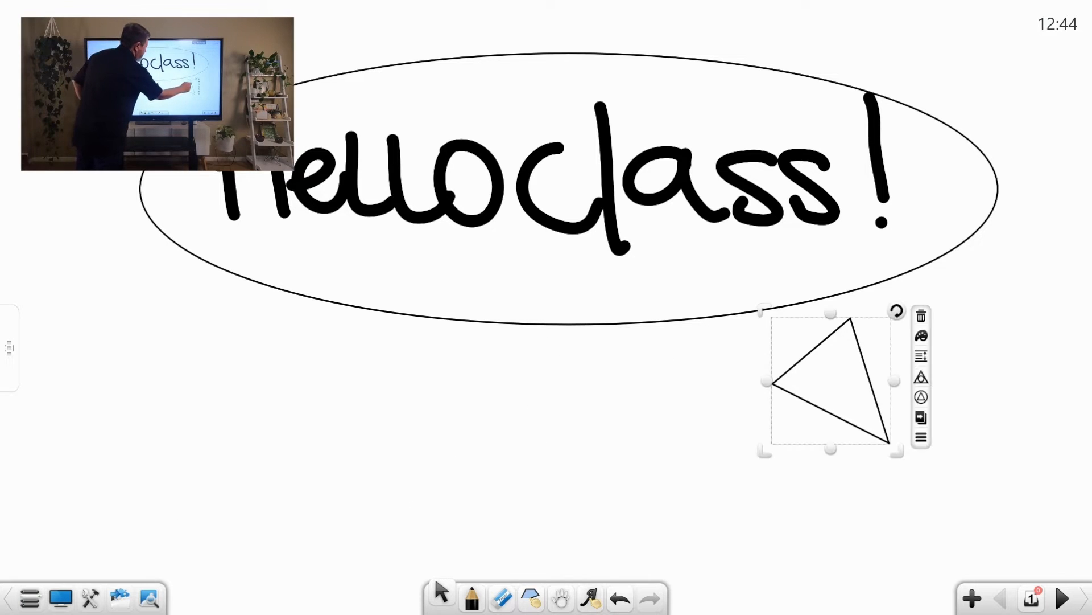
left_click(920, 316)
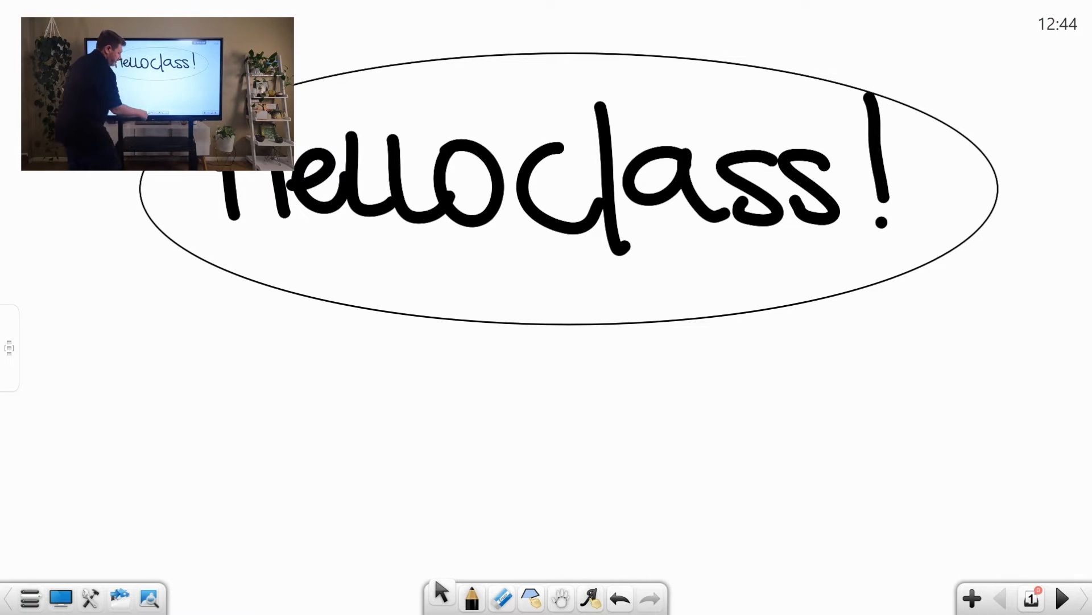
Zoom the board to 200% with the Roaming tool and pan to the end of Helloclass!
left_click(561, 597)
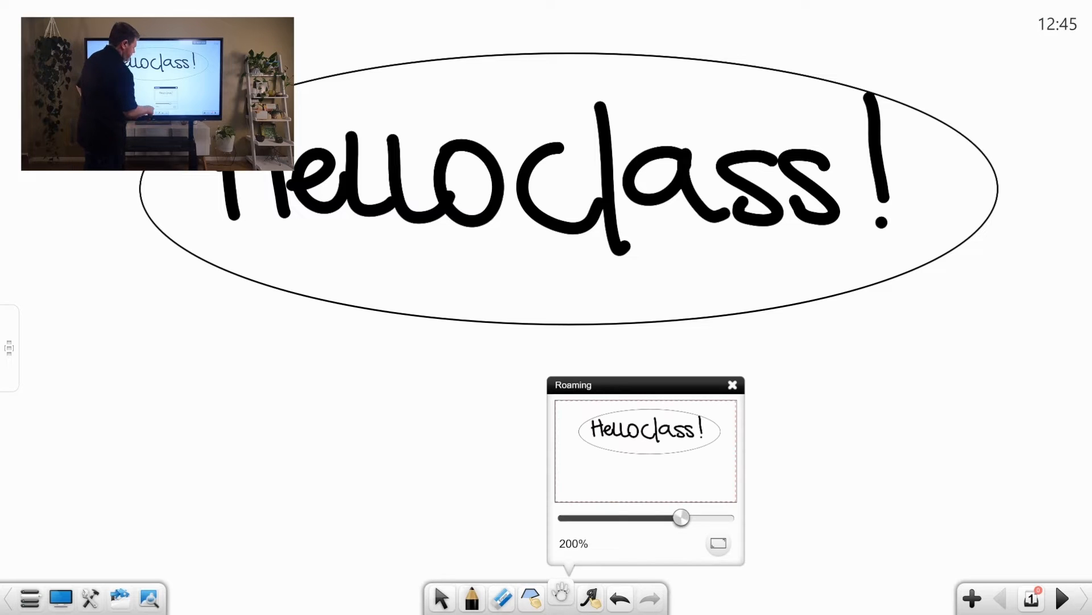
left_click(732, 383)
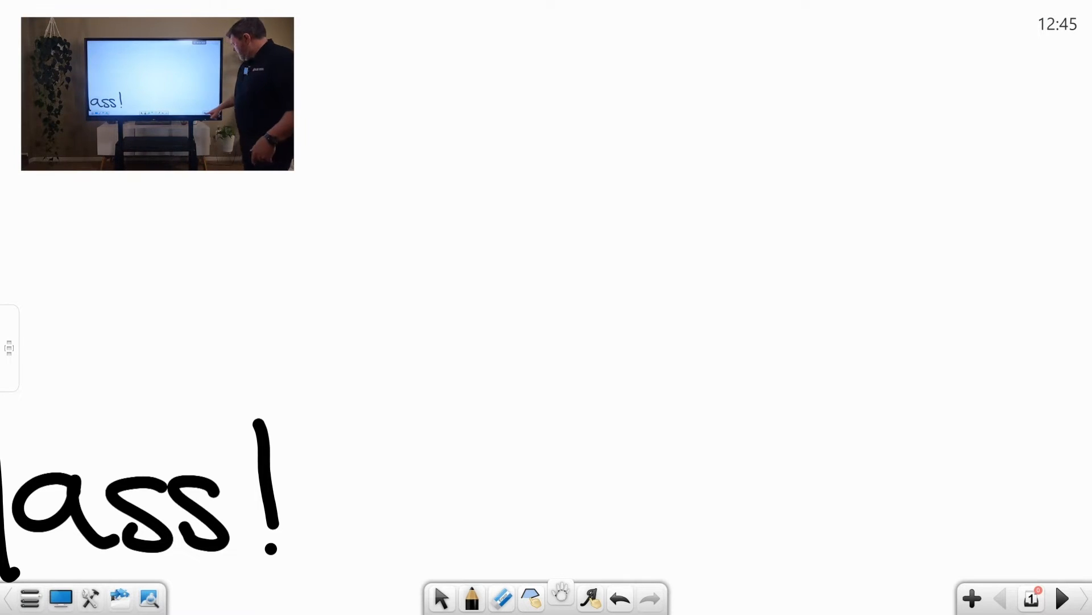
left_click(1062, 597)
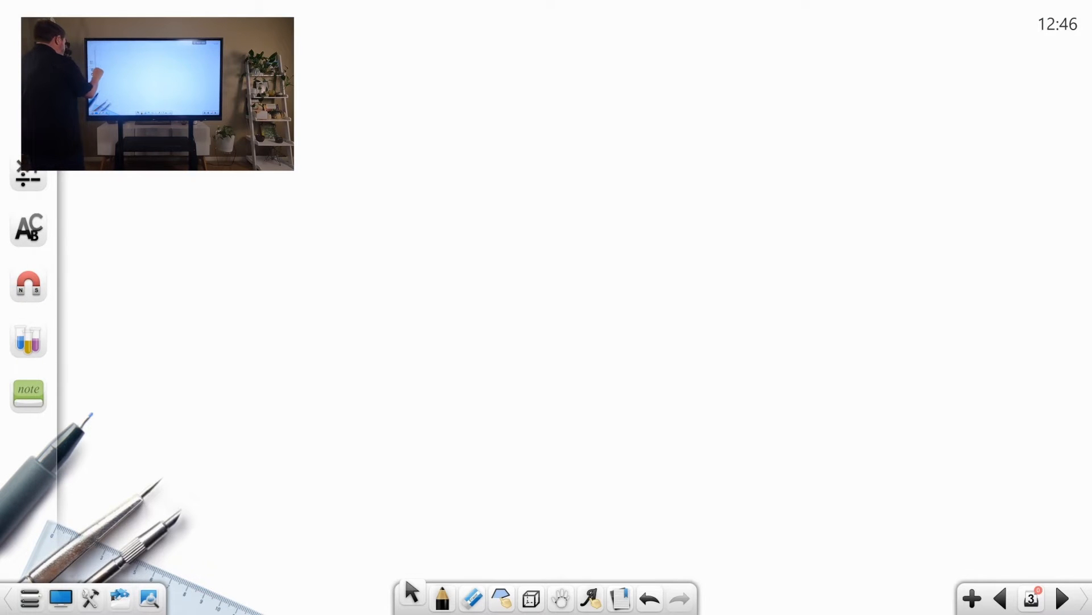
Add new pages with a drafting-tools background theme, ending on a blank eighth page.
left_click(970, 598)
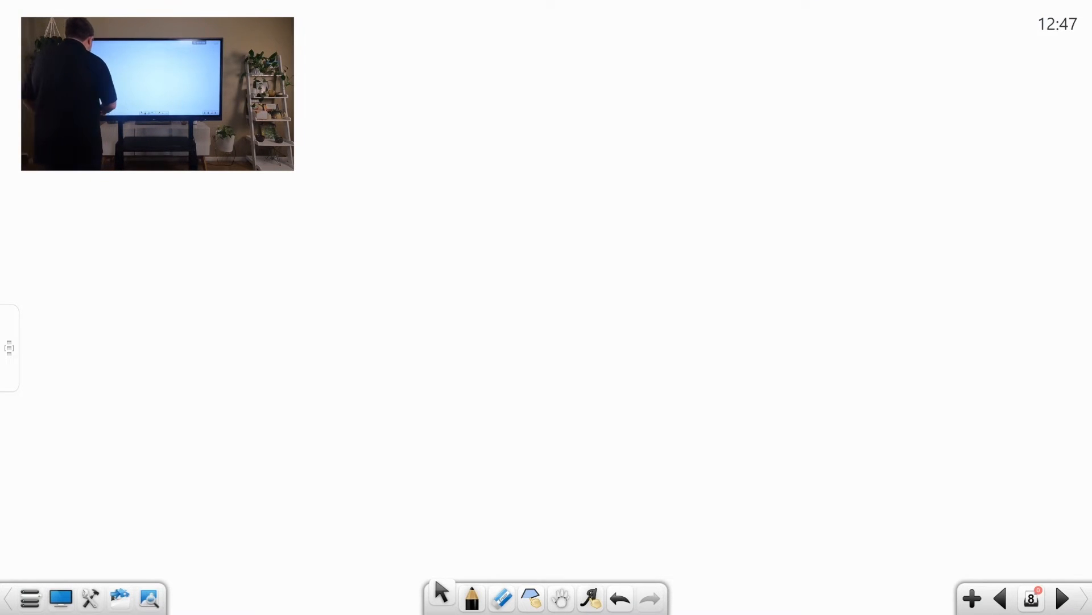
Save the board as New document.enb, replacing the existing file.
left_click(30, 598)
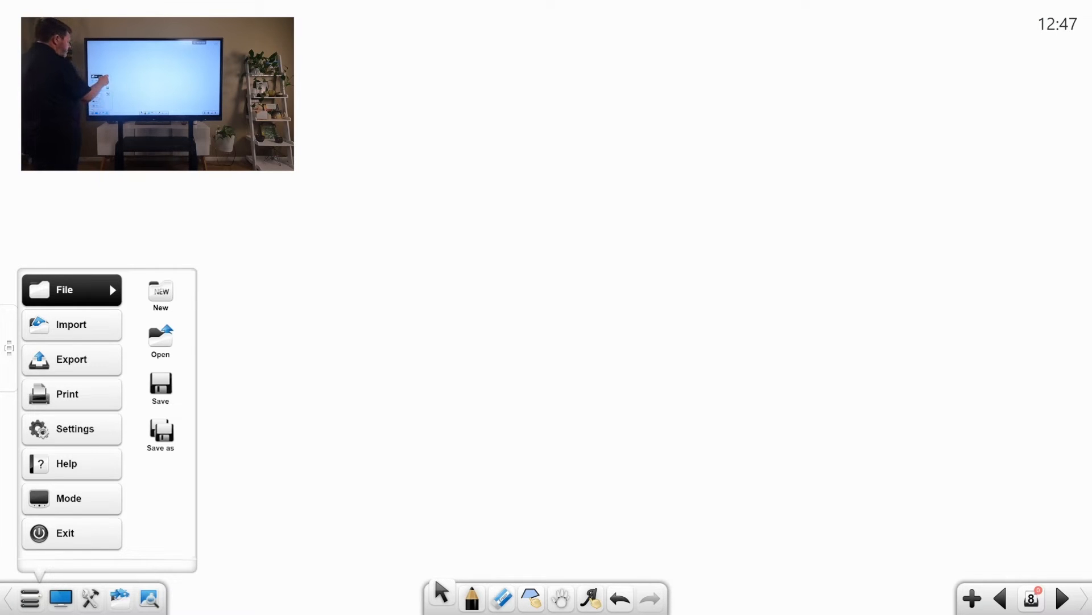
left_click(160, 293)
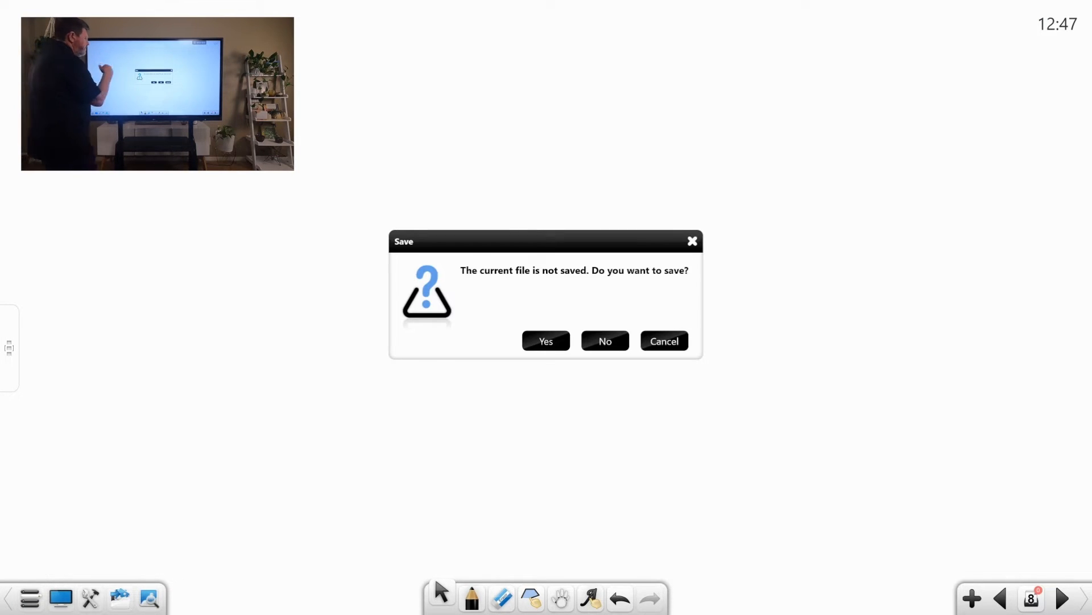
left_click(545, 341)
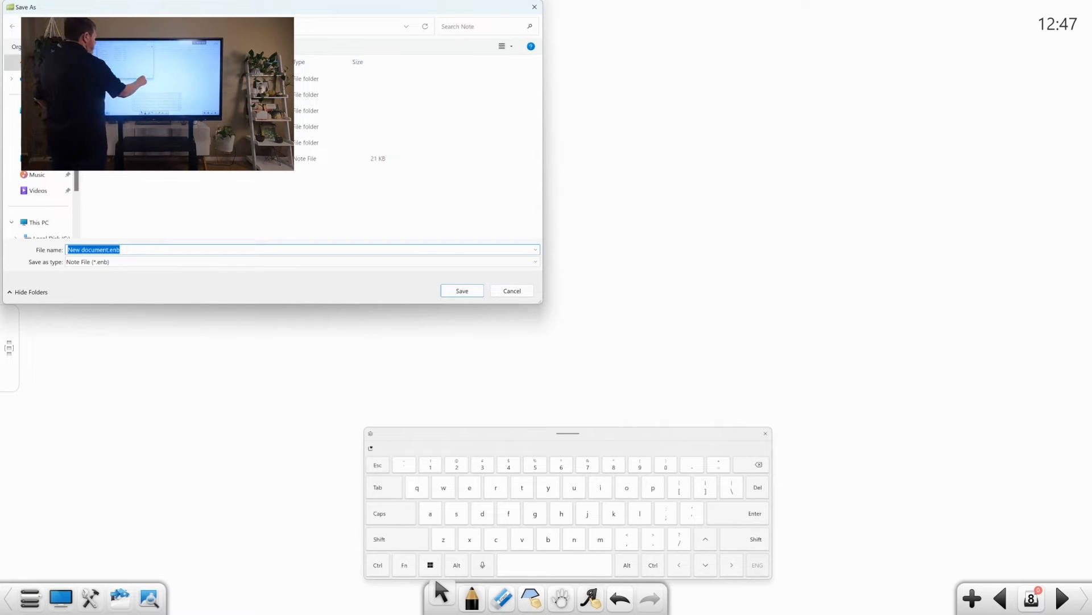
left_click(461, 290)
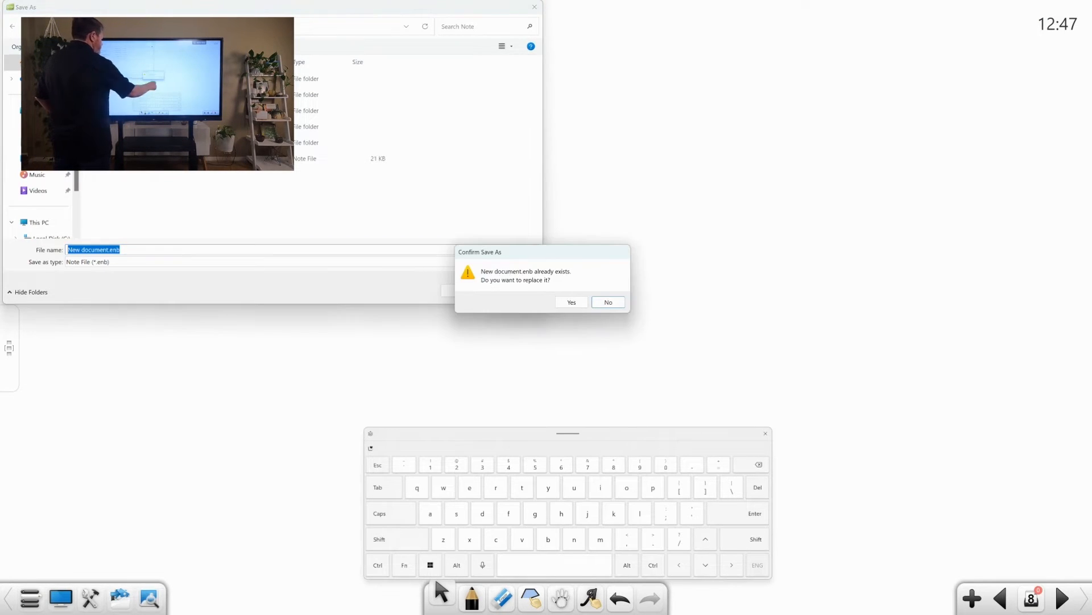
left_click(571, 302)
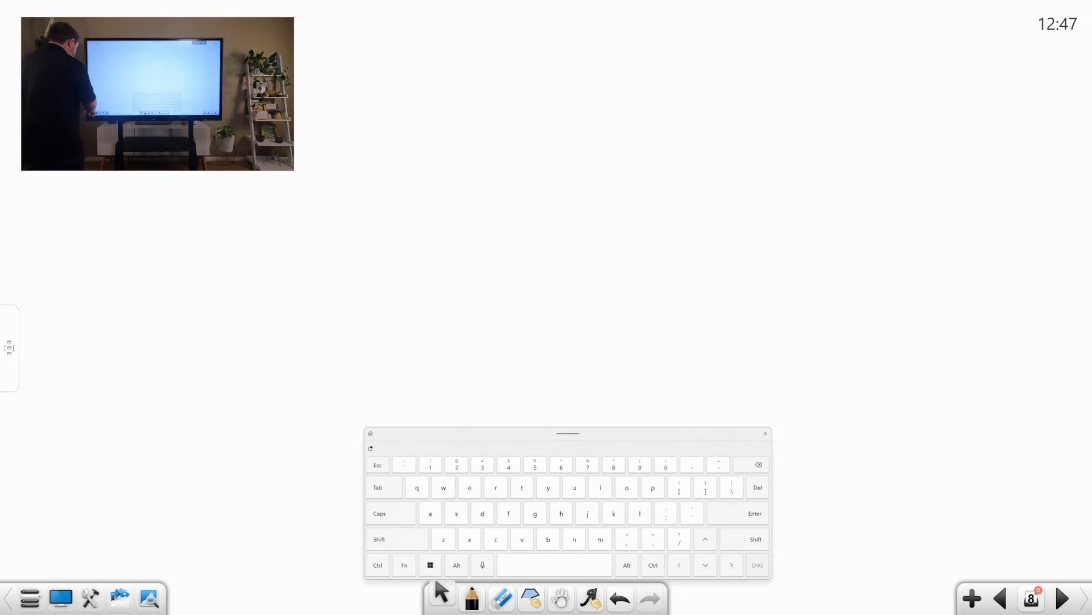
Show the tape strips and sticky notes collection, then bring the main menu back up.
left_click(29, 597)
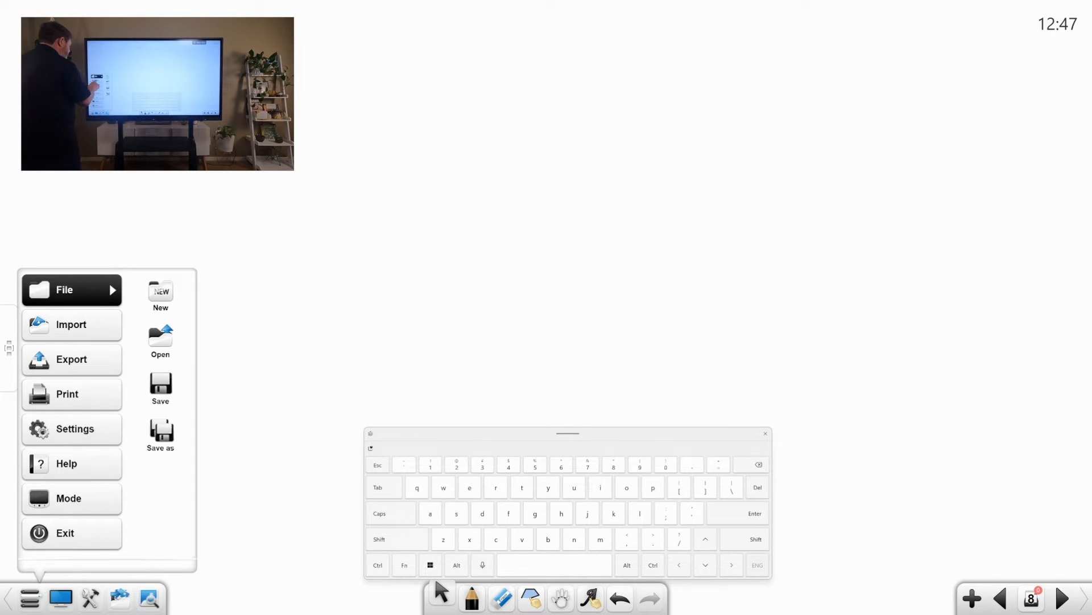
left_click(71, 325)
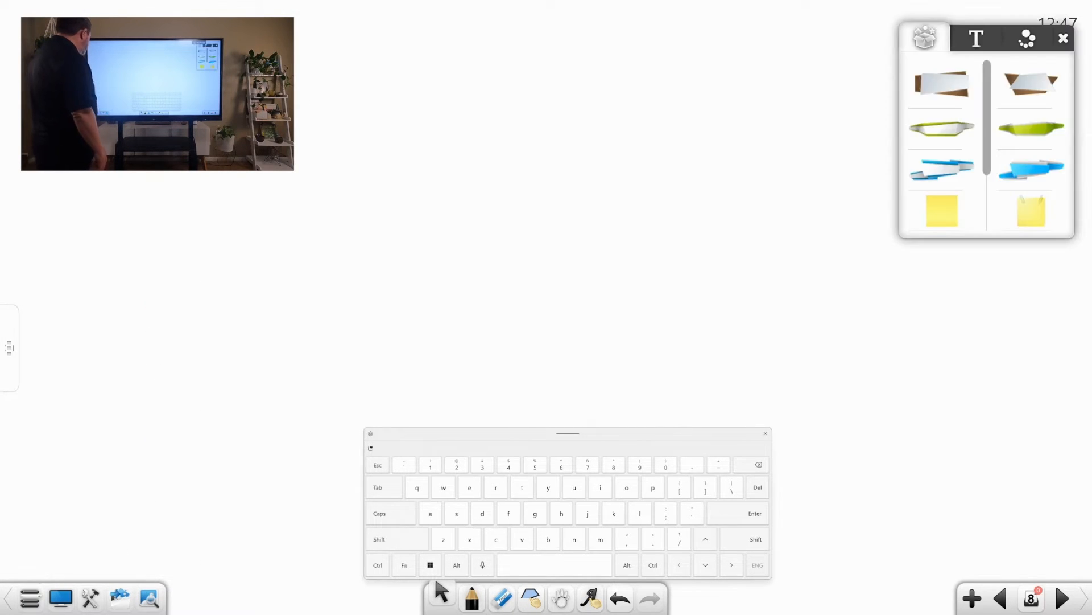
left_click(29, 597)
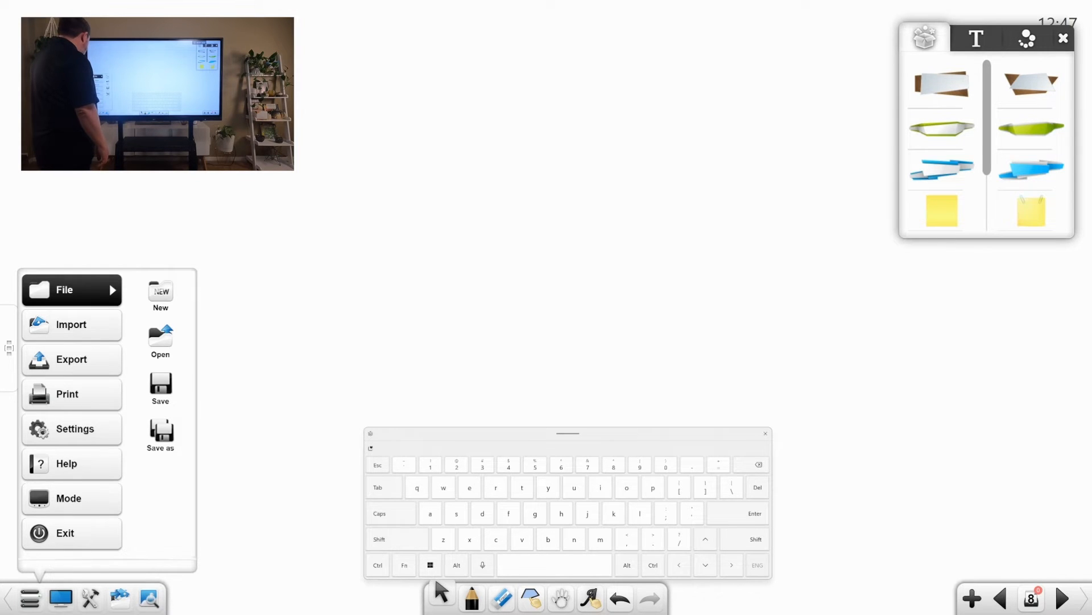
left_click(75, 429)
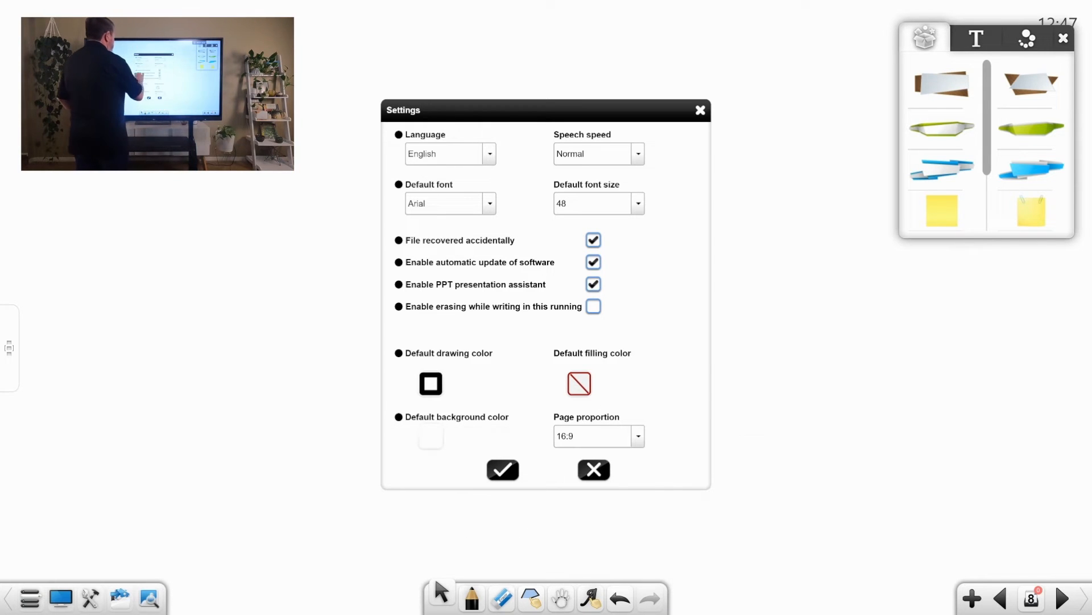
left_click(430, 384)
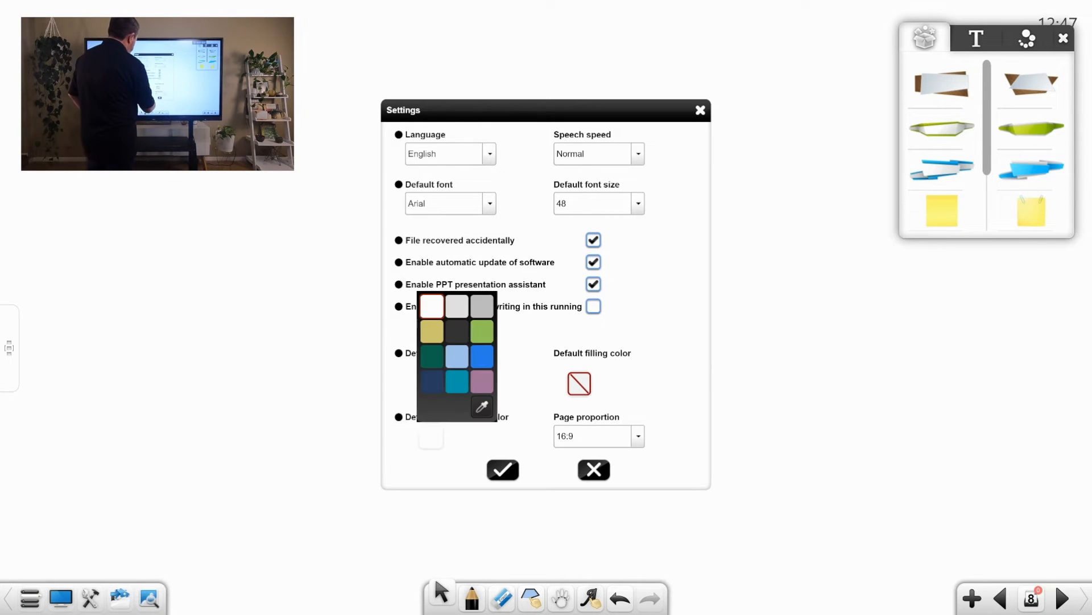
left_click(456, 355)
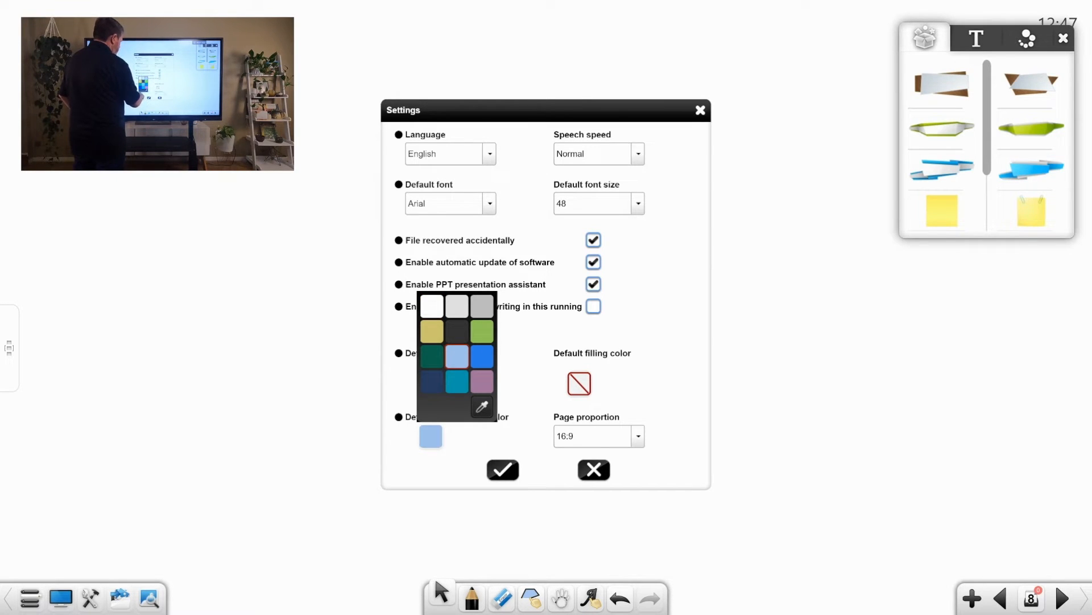
left_click(446, 306)
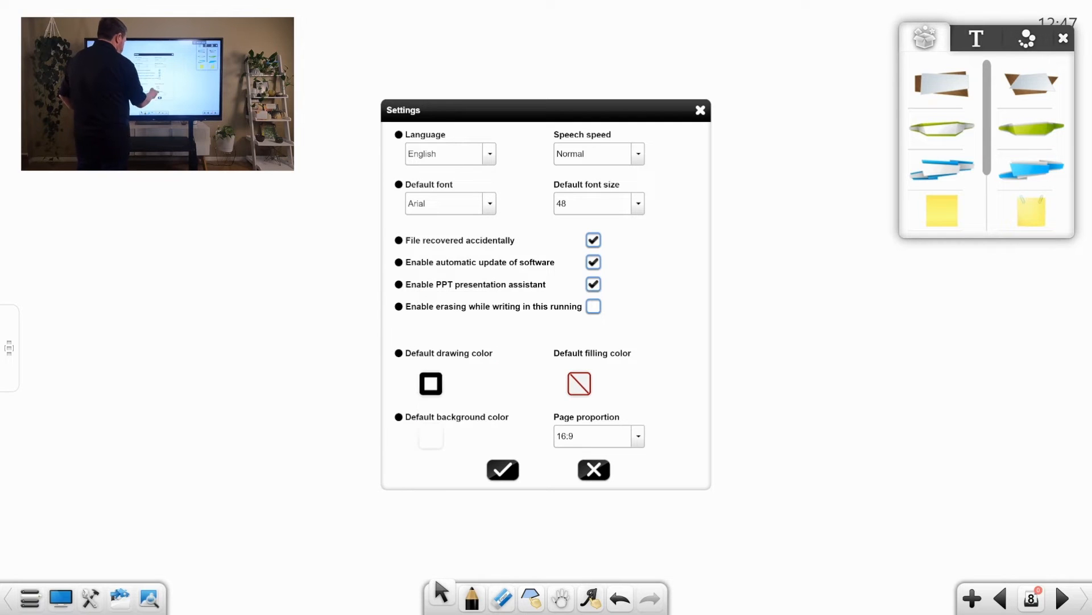
left_click(431, 384)
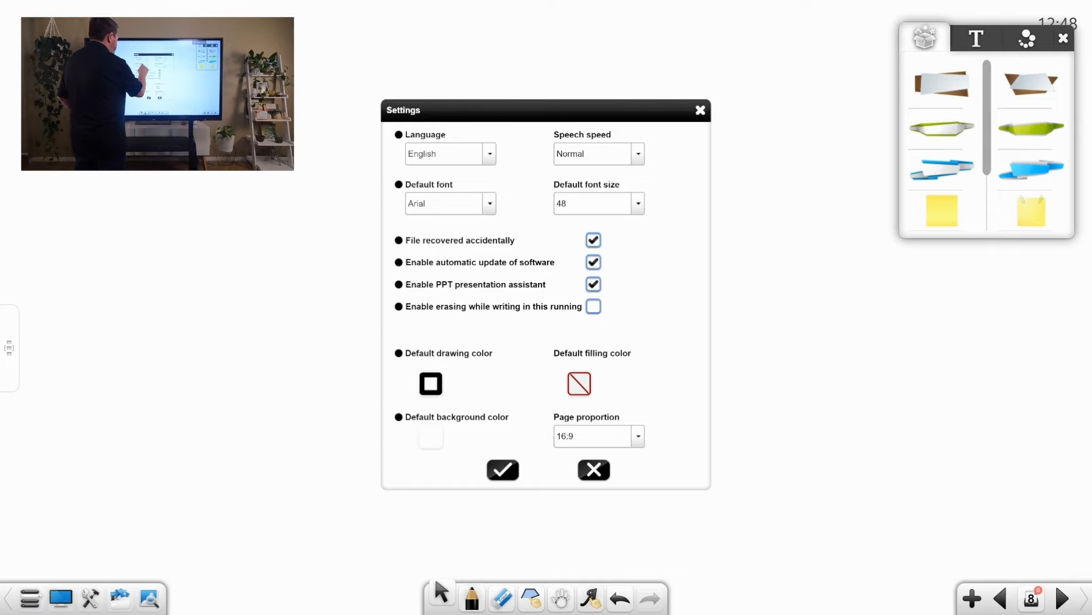
left_click(490, 203)
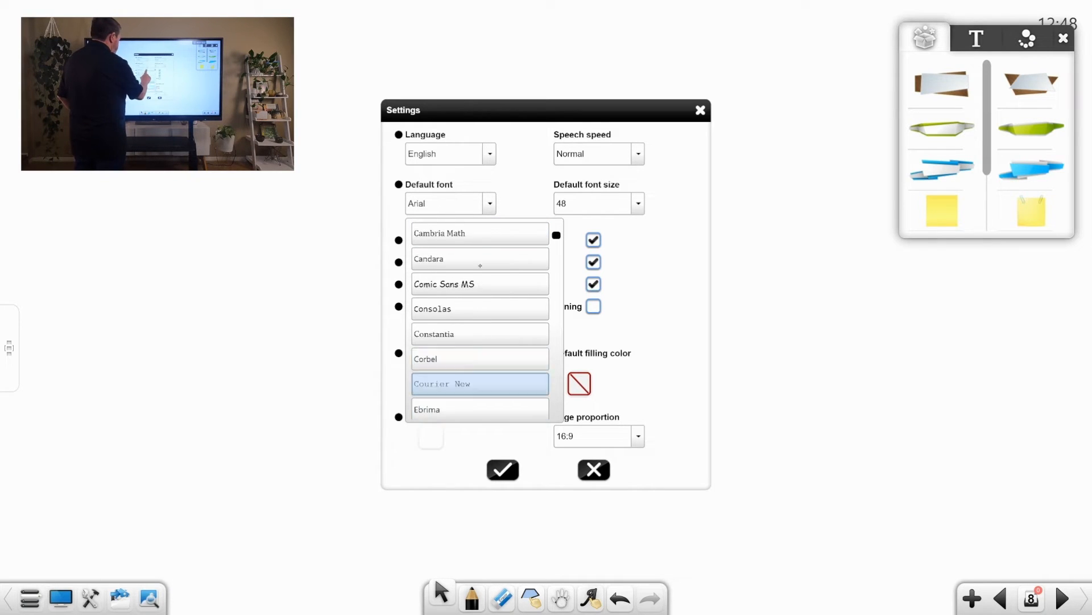
scroll("down", 3)
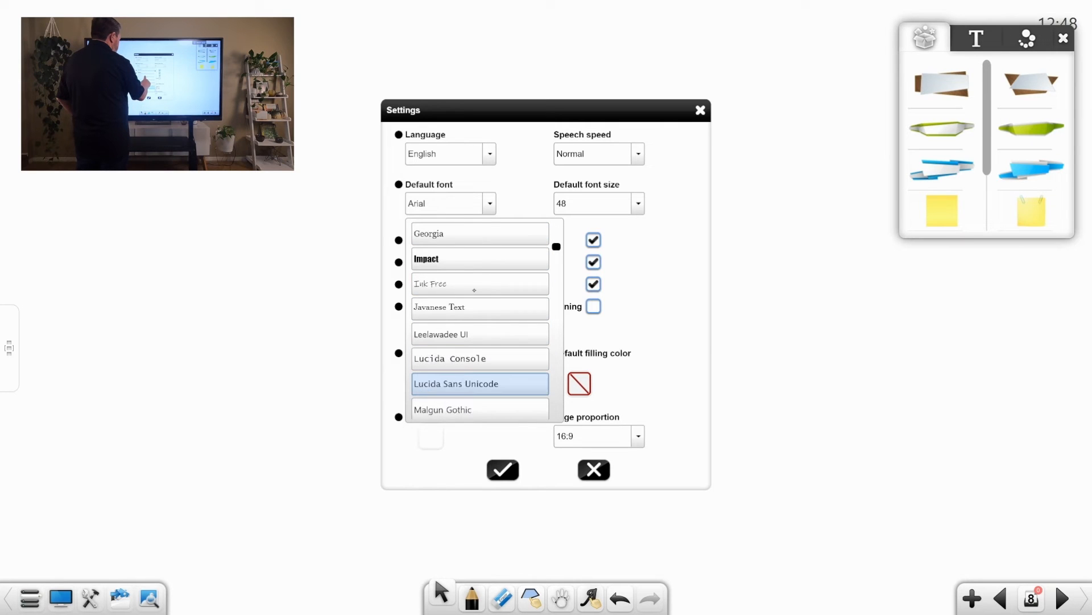
left_click(457, 384)
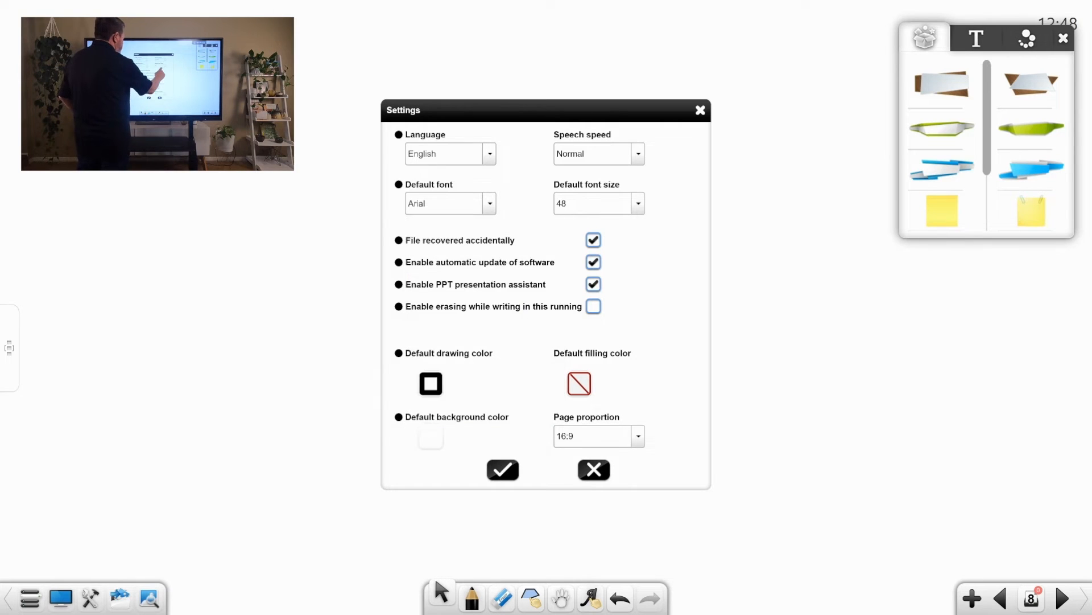
left_click(635, 202)
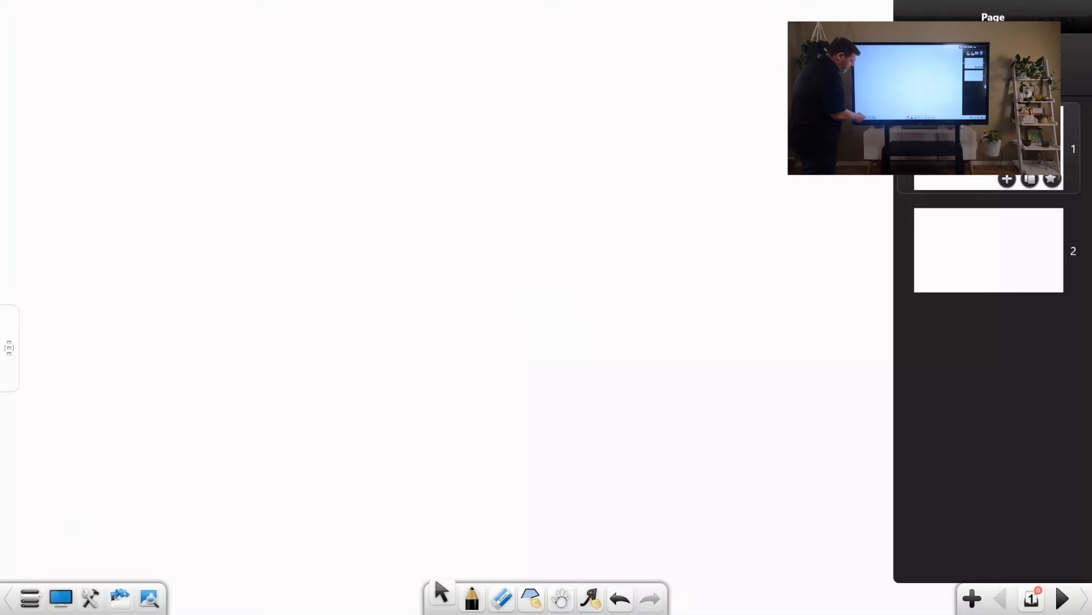
Show the Treasure box classroom tools with the clock, timer and magnifier.
left_click(88, 598)
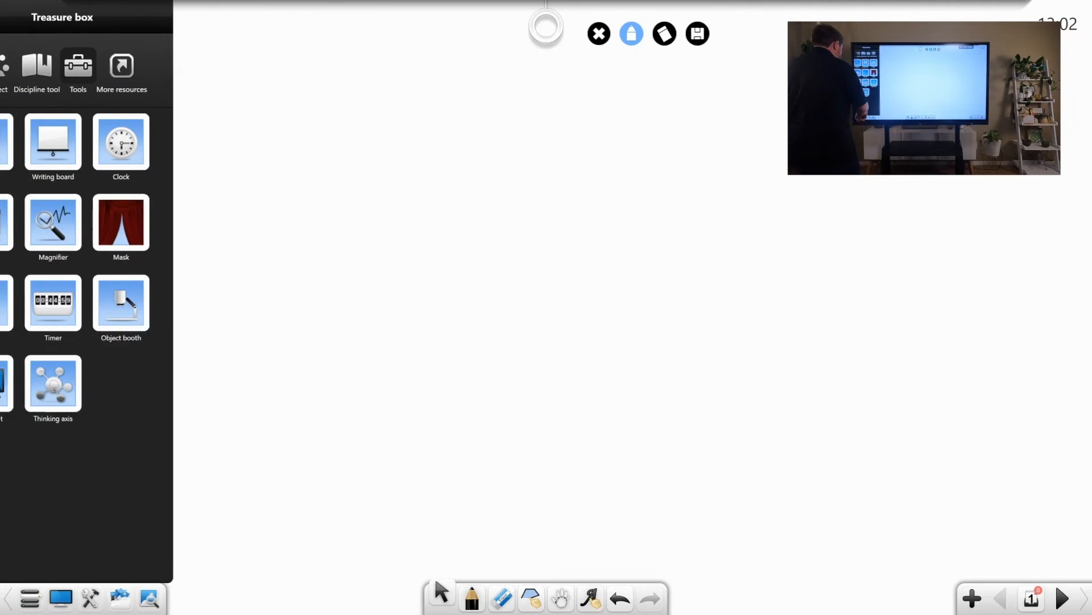
left_click(52, 303)
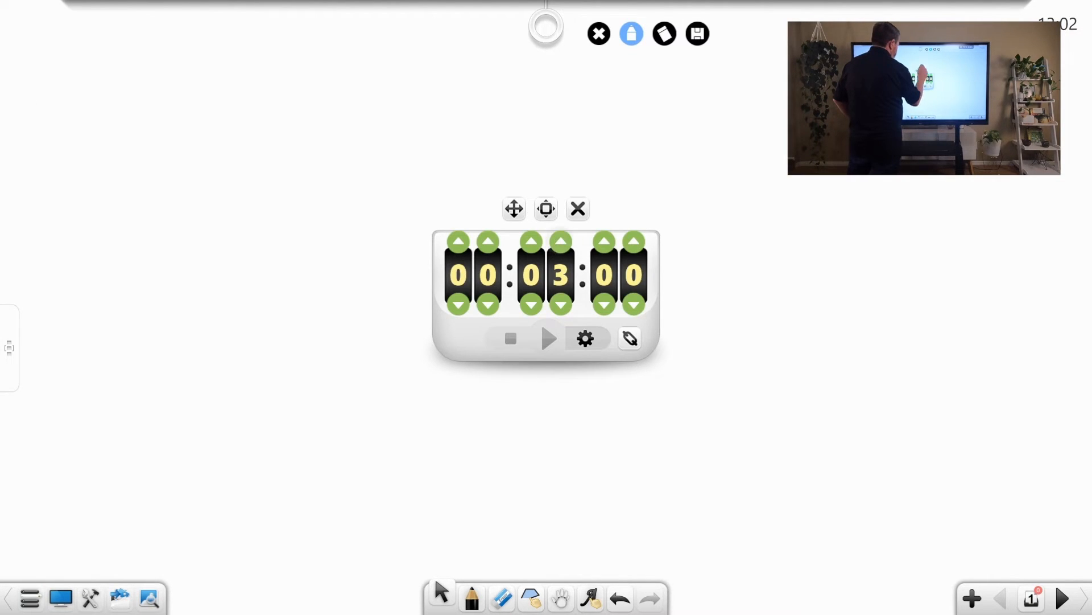
left_click(577, 208)
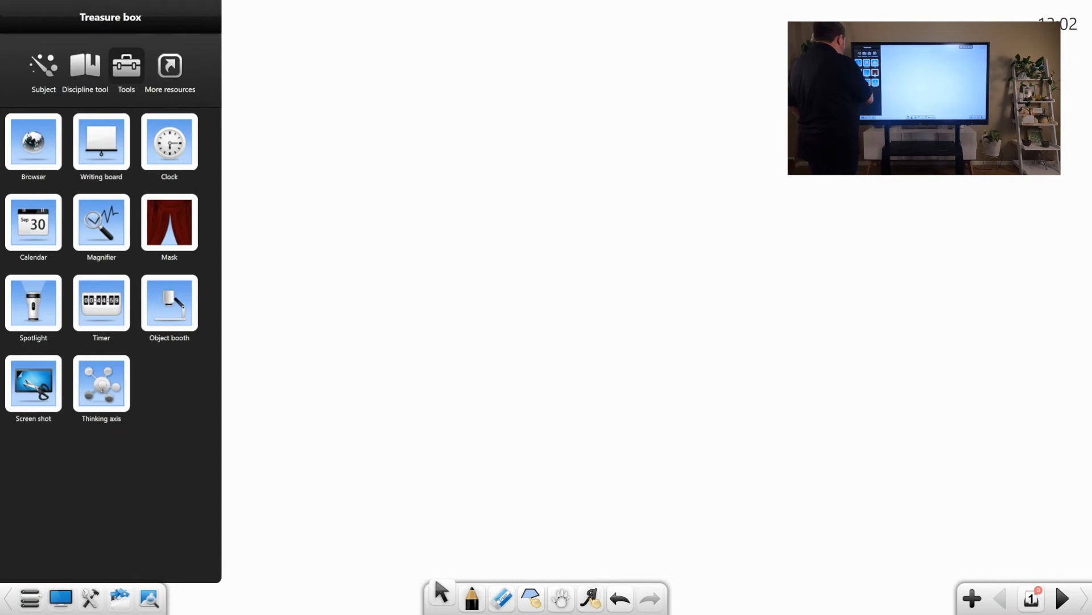
left_click(33, 302)
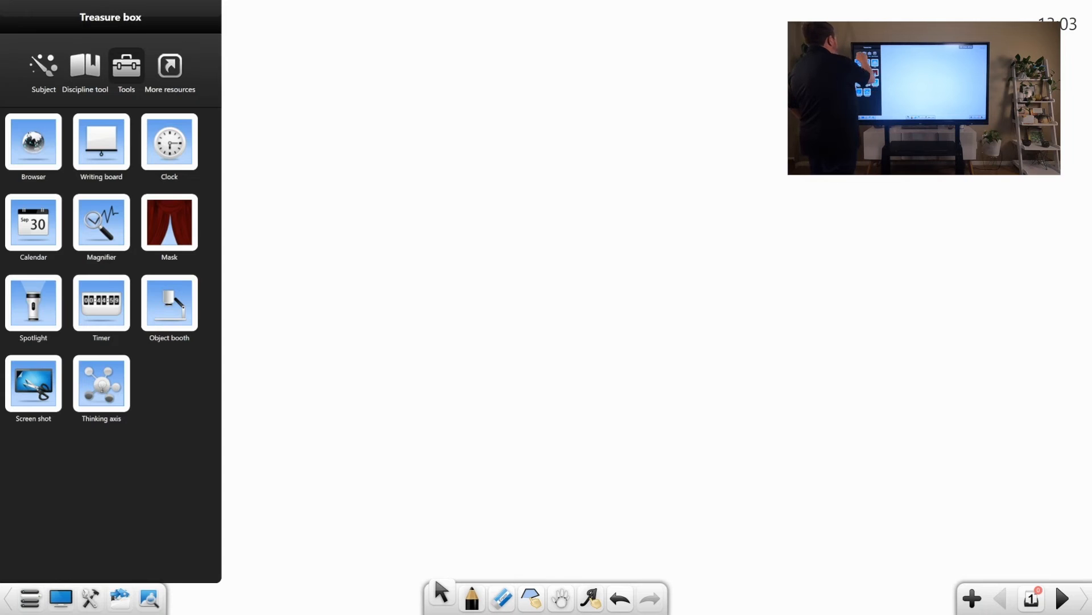
Browse solid colours and Teaching background themes, then expand Customize for a local image.
left_click(43, 66)
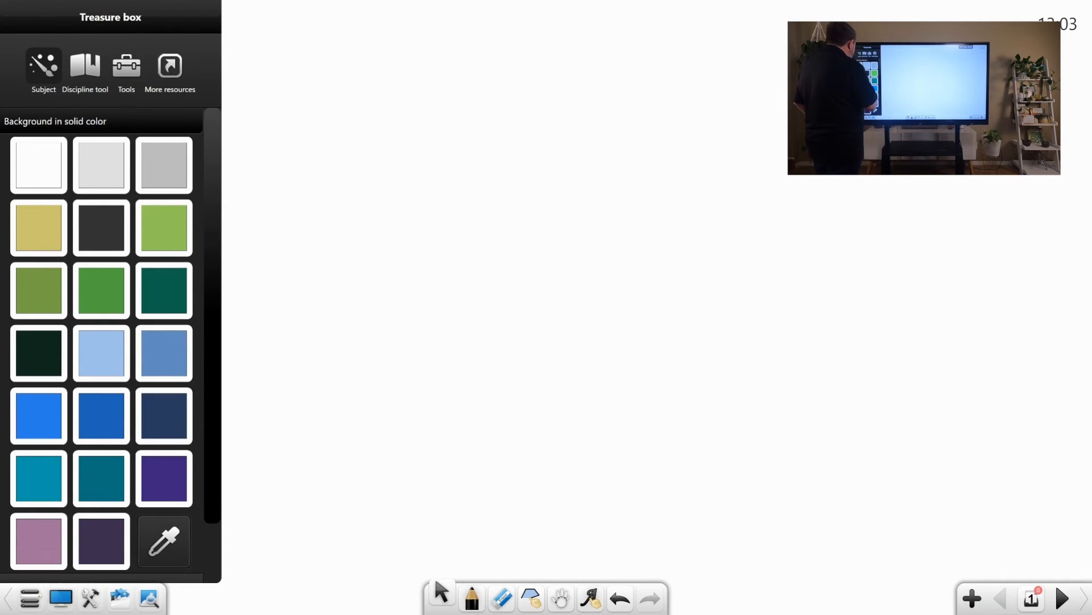
scroll("down", 3)
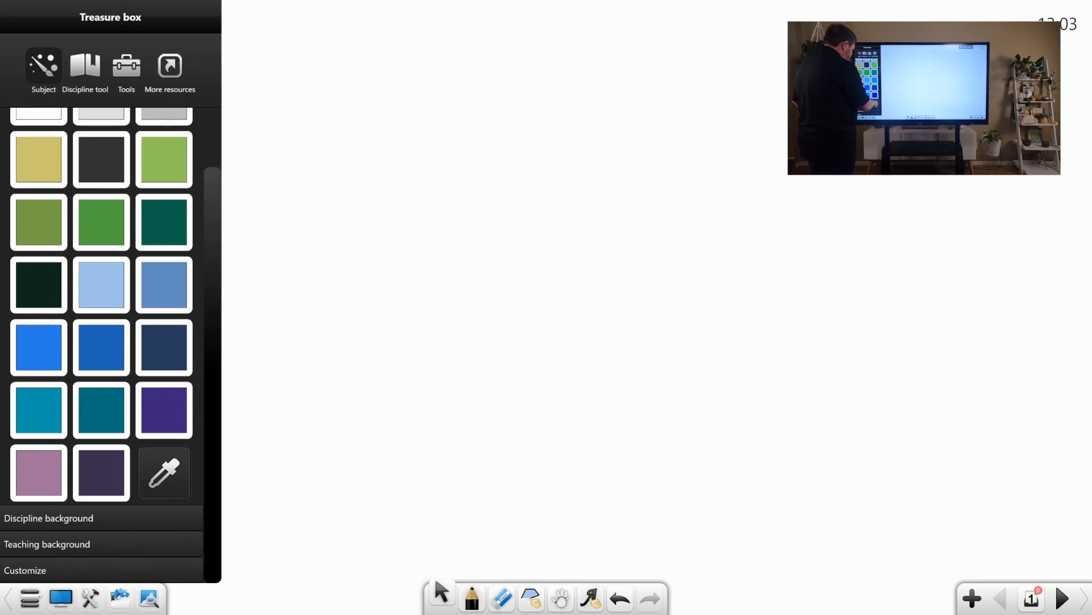
left_click(164, 473)
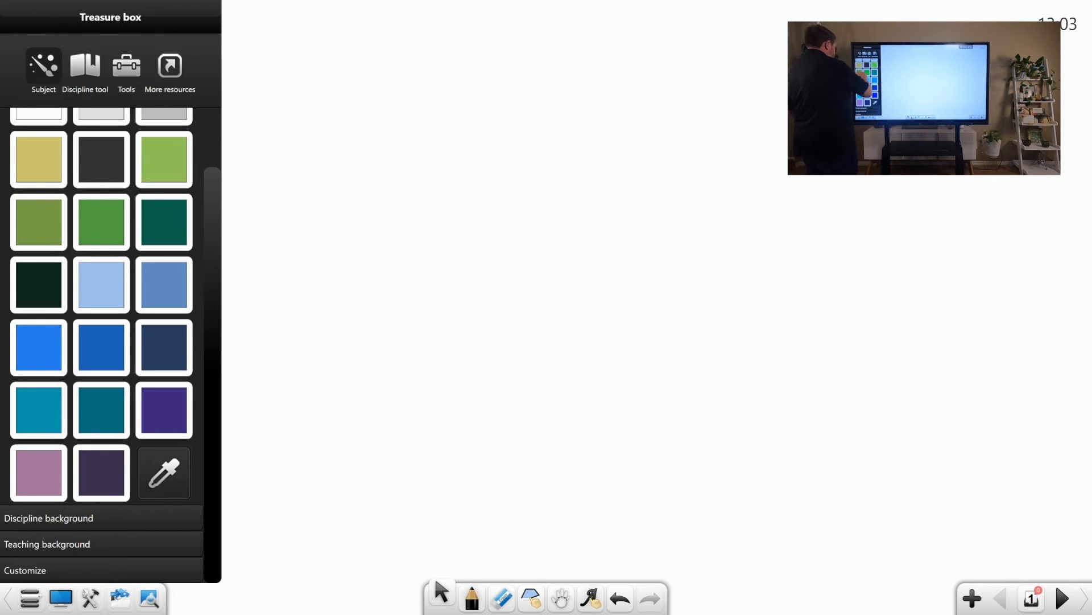
left_click(48, 518)
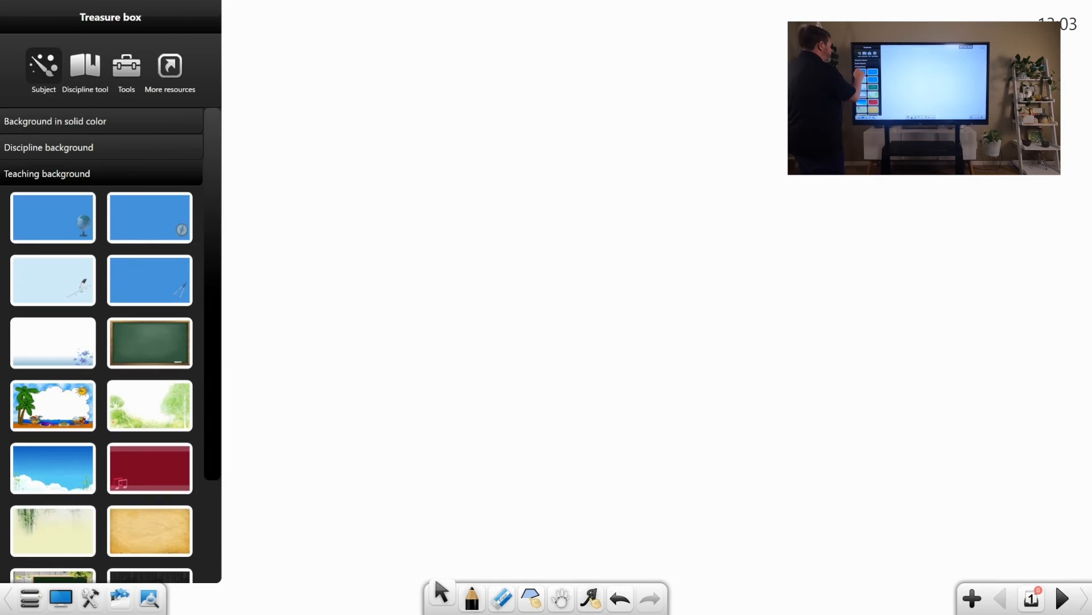
left_click(46, 173)
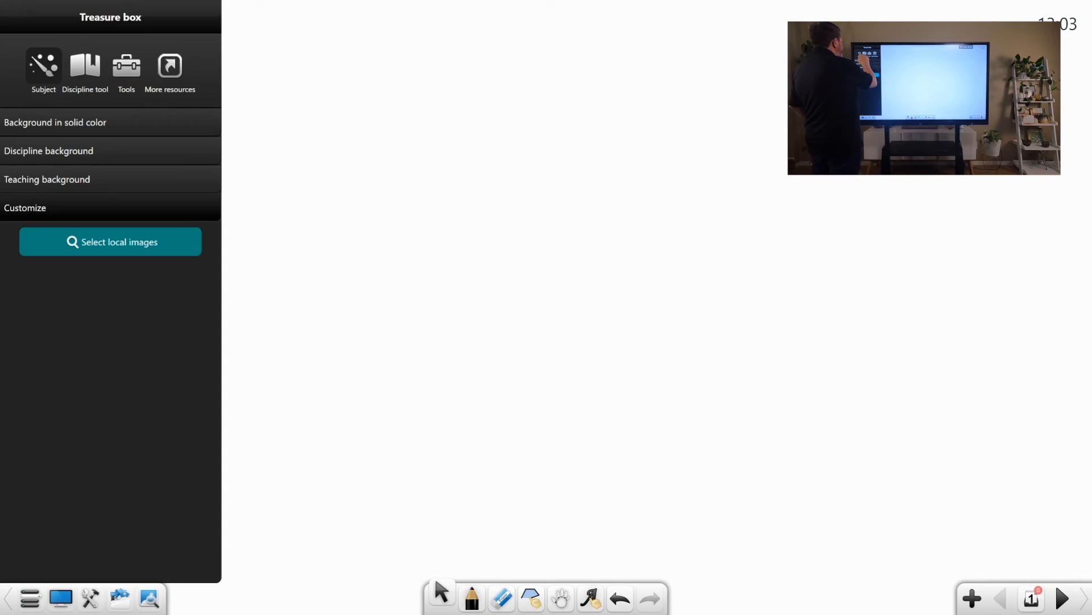
Show the Chemistry periodic table of elements from the Discipline tools, then close it.
left_click(85, 69)
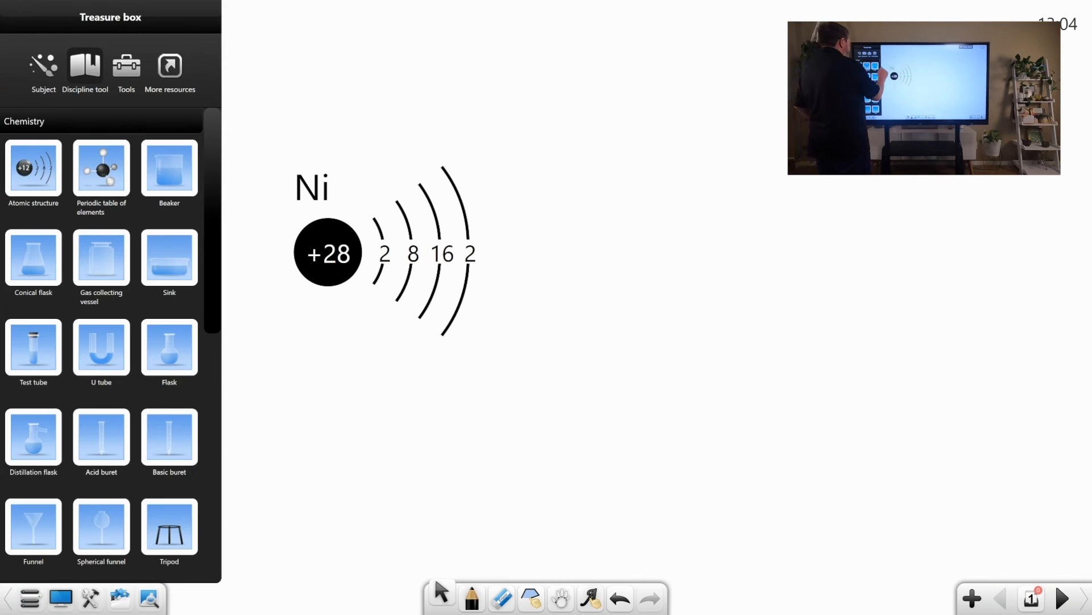
left_click(101, 171)
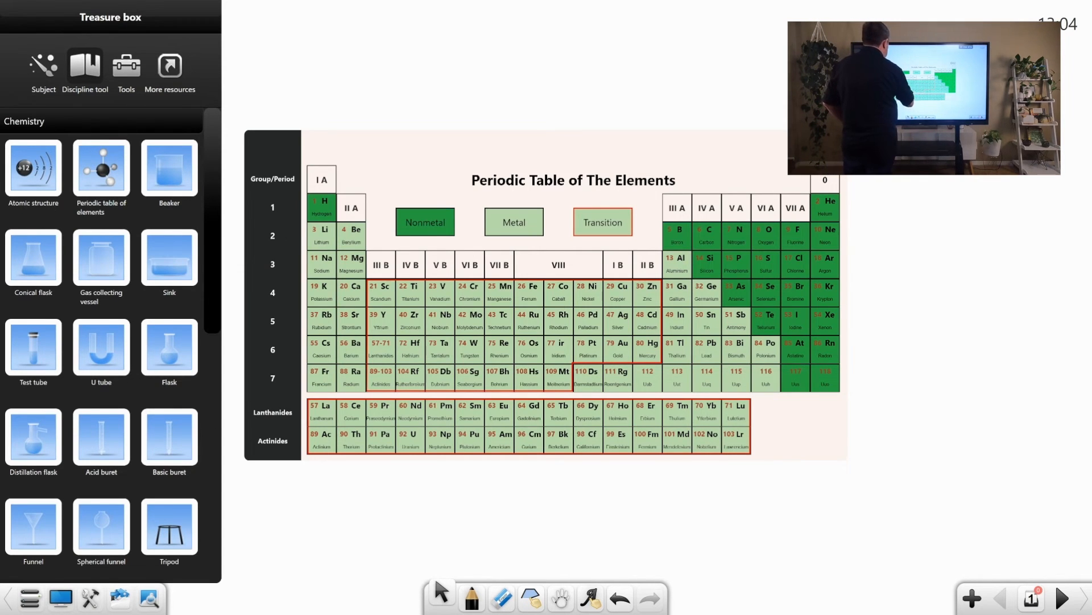
left_click(439, 292)
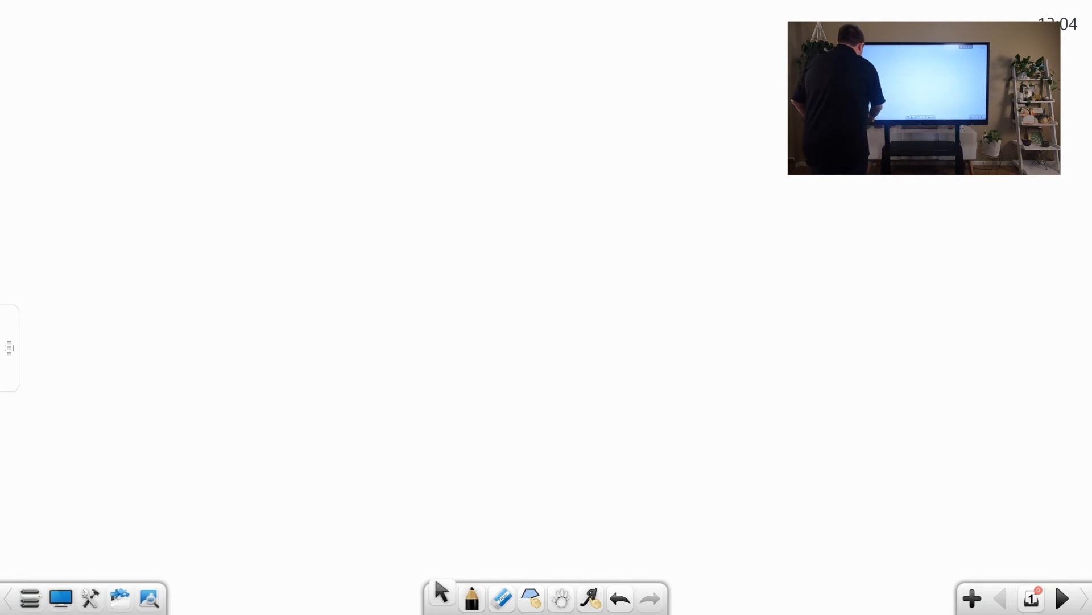
Place a beaker, drag its liquid level lower, then remove it to return to the chemistry collection.
left_click(9, 348)
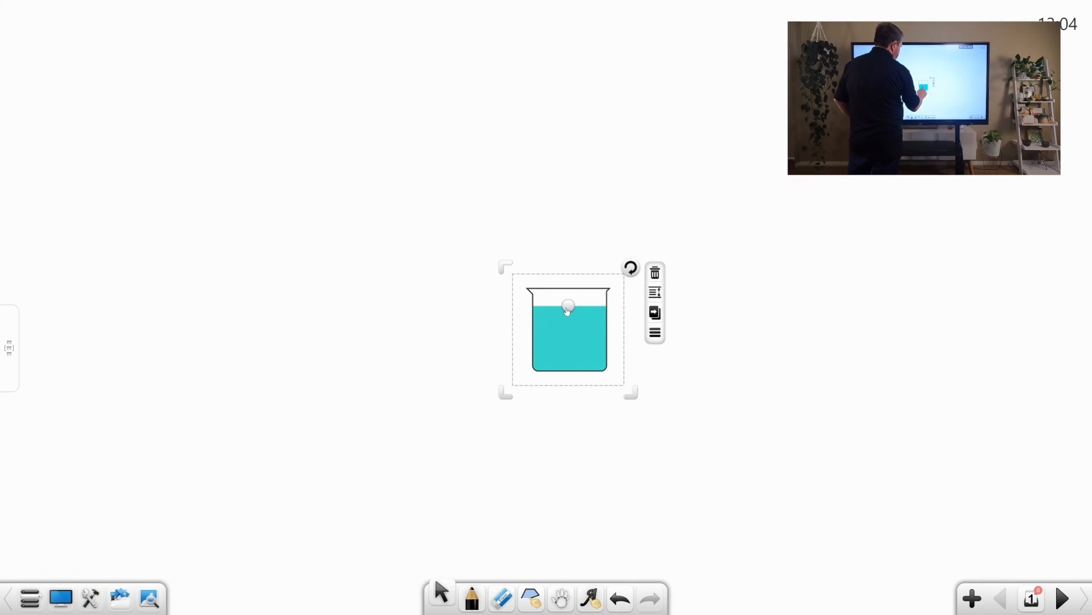
left_click_drag(565, 306, 565, 341)
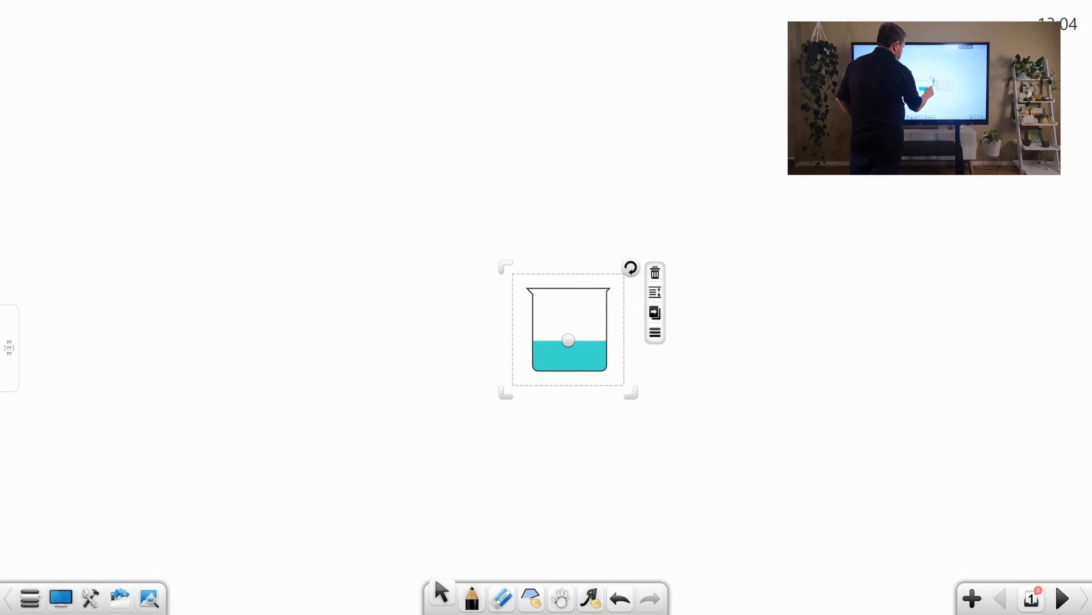
left_click(655, 312)
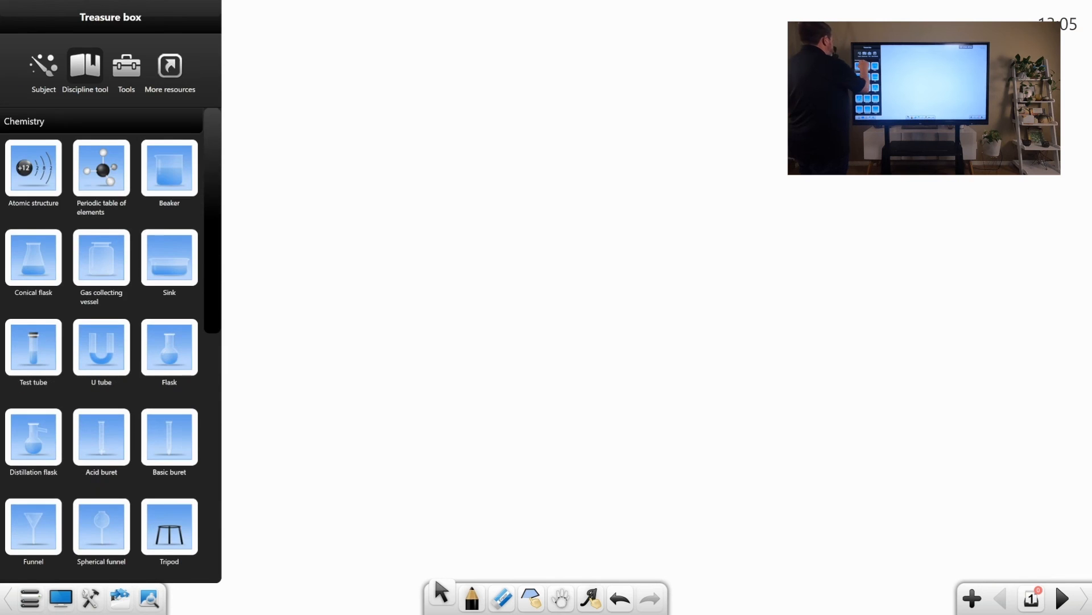
Expand then collapse Physics, and expand the Math category in Discipline tool.
left_click(19, 150)
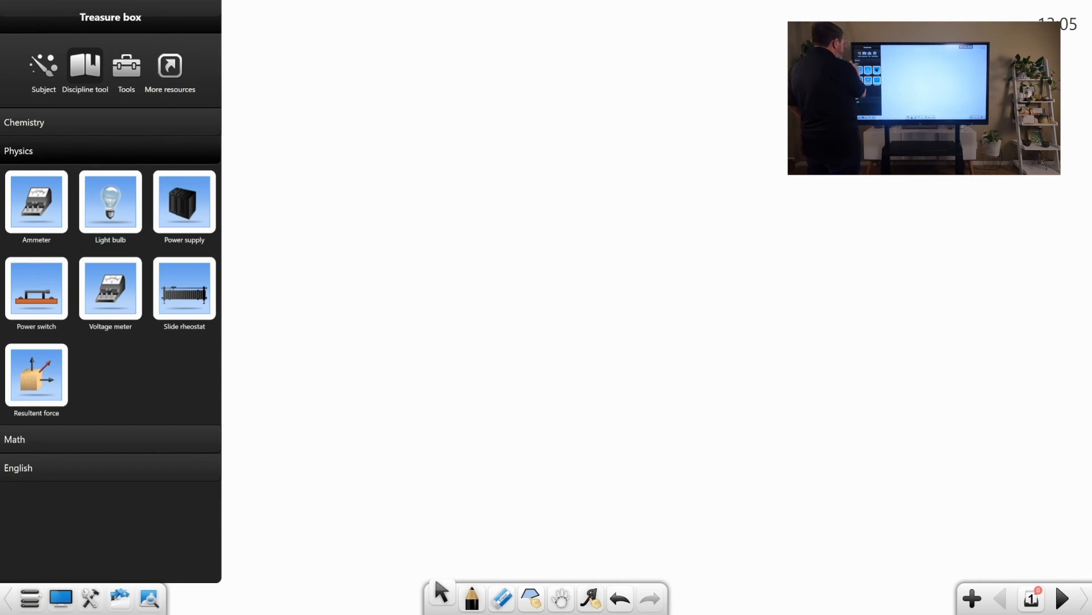
left_click(19, 150)
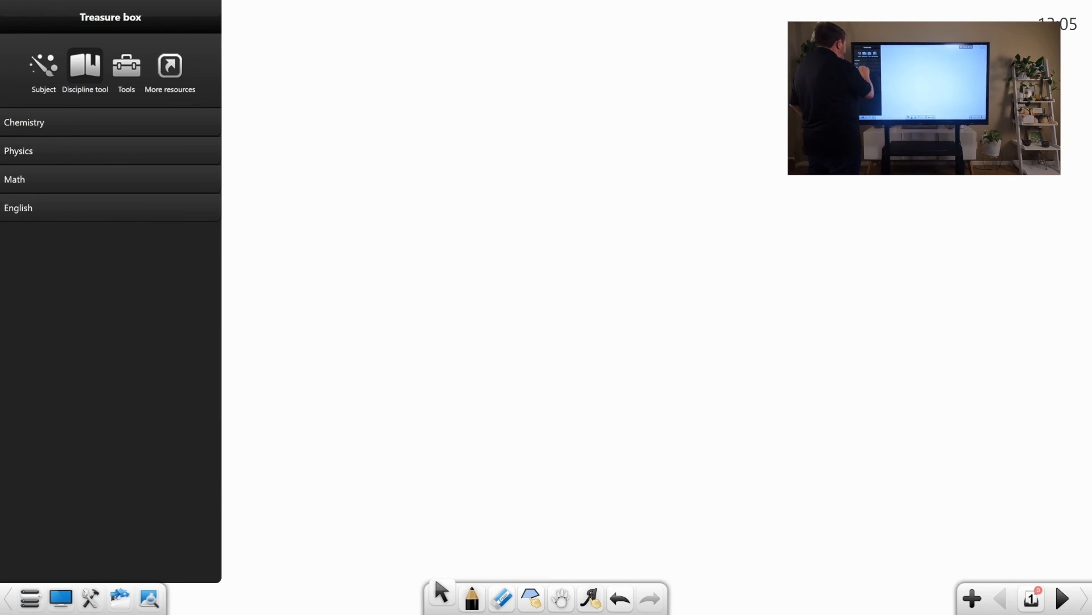
left_click(13, 179)
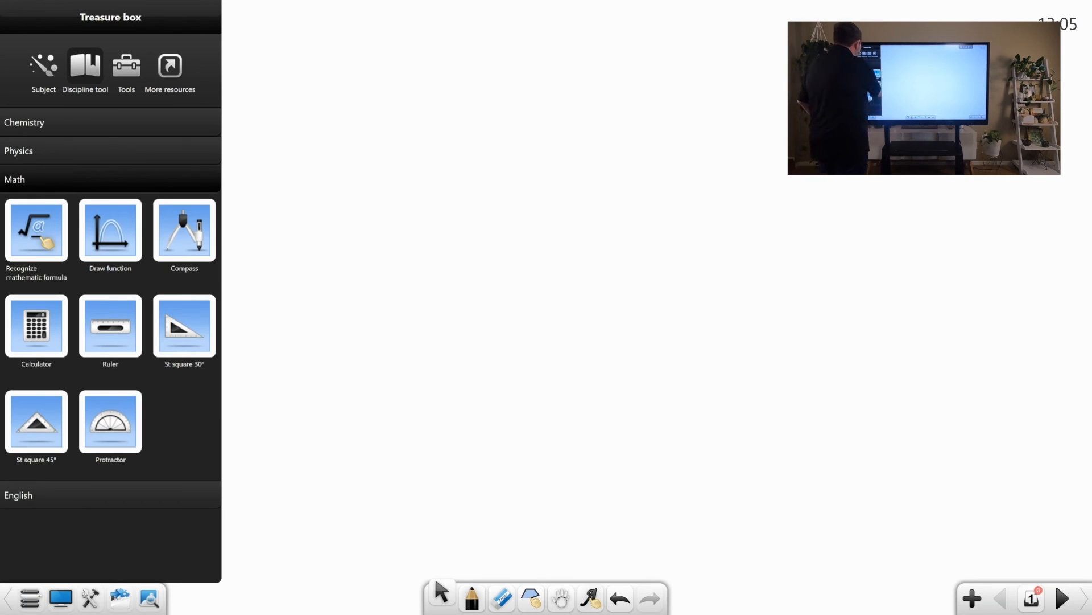
Handwrite a = b + 2 in the formula recognizer and insert it as typeset math.
left_click(35, 231)
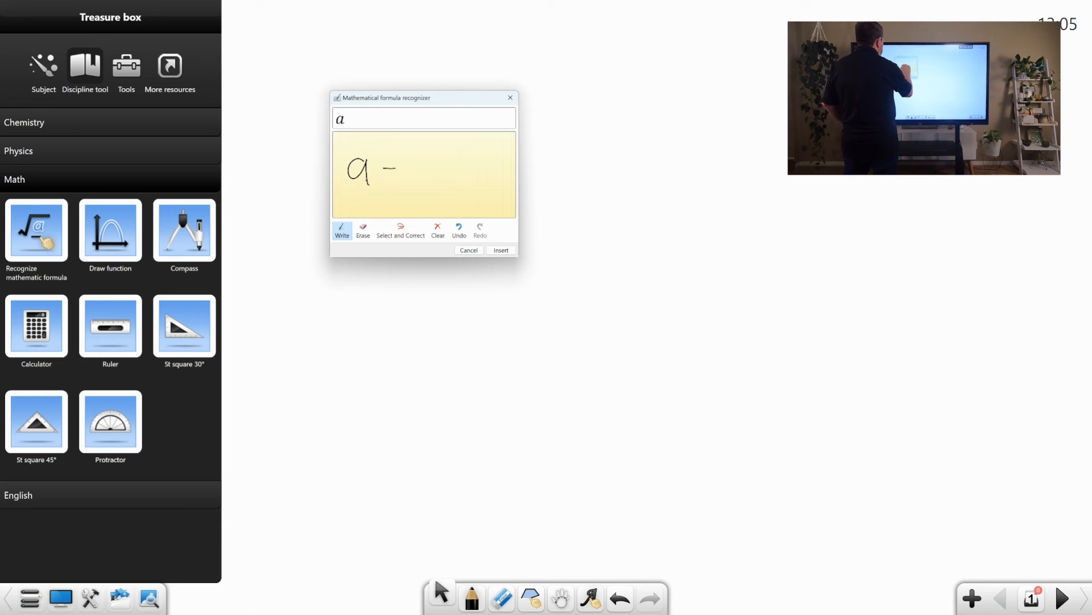
left_click_drag(381, 171, 442, 174)
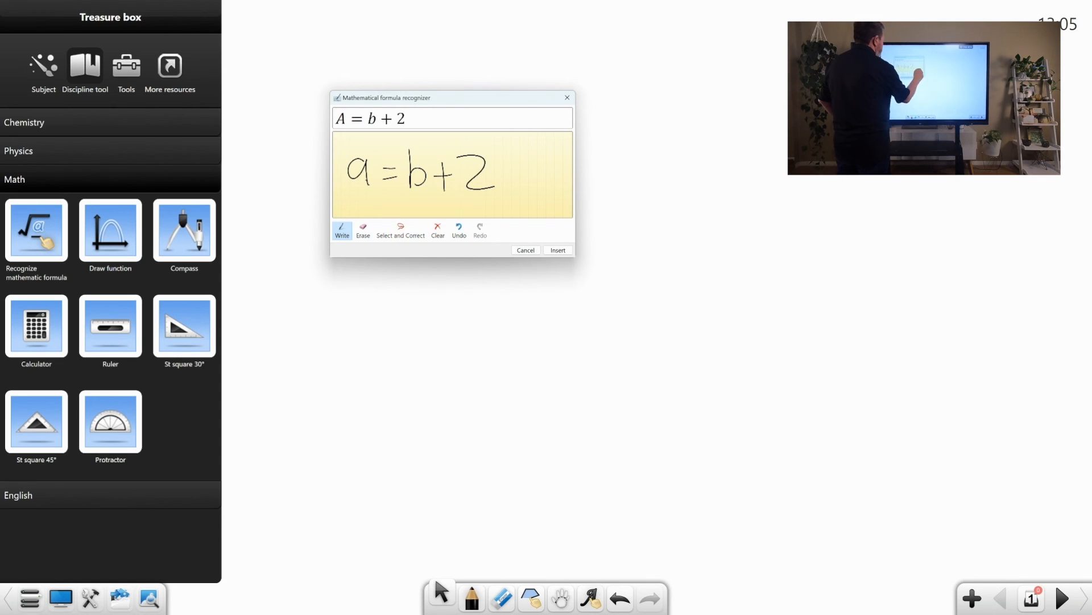
left_click(557, 251)
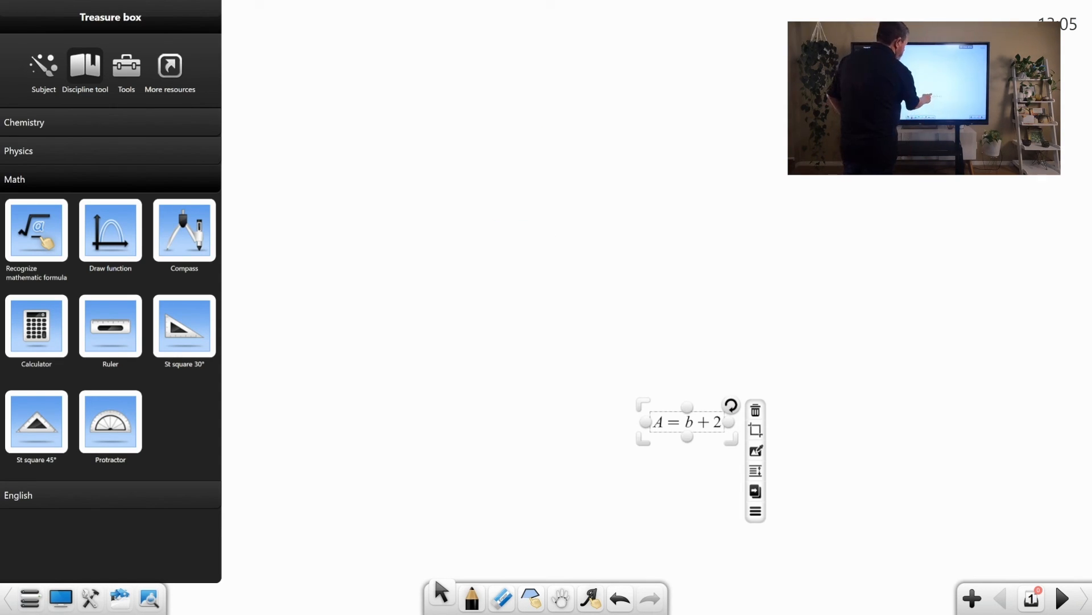